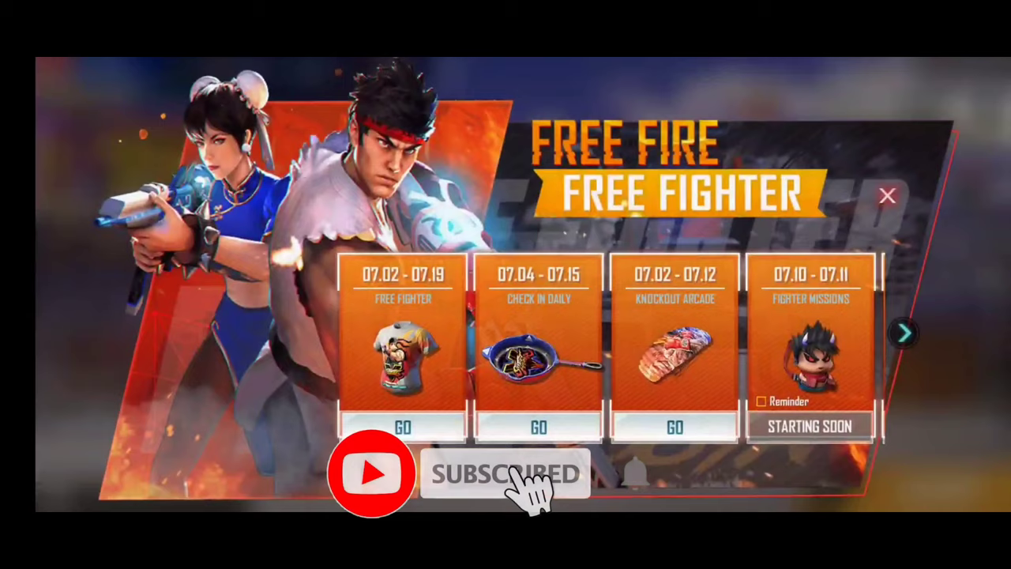
Dismiss the event banner and bring up the store's Daily Special deals featuring the LOL emote
click(886, 196)
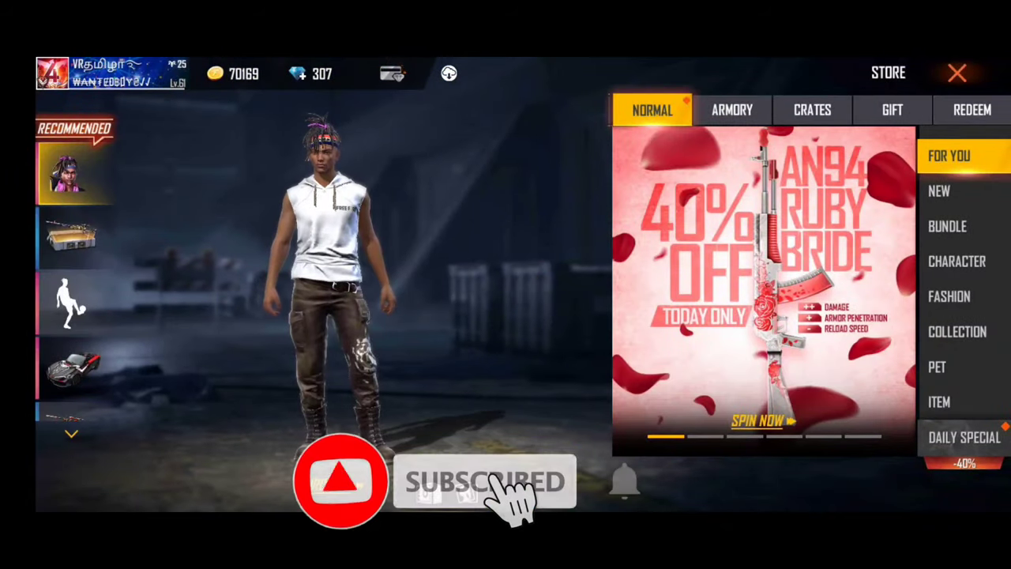
click(939, 401)
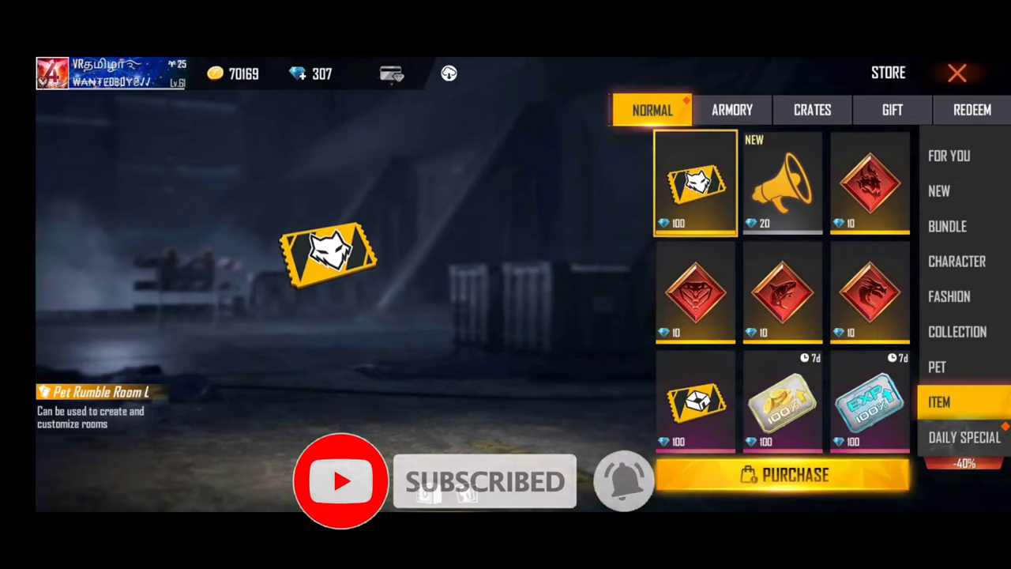
click(937, 367)
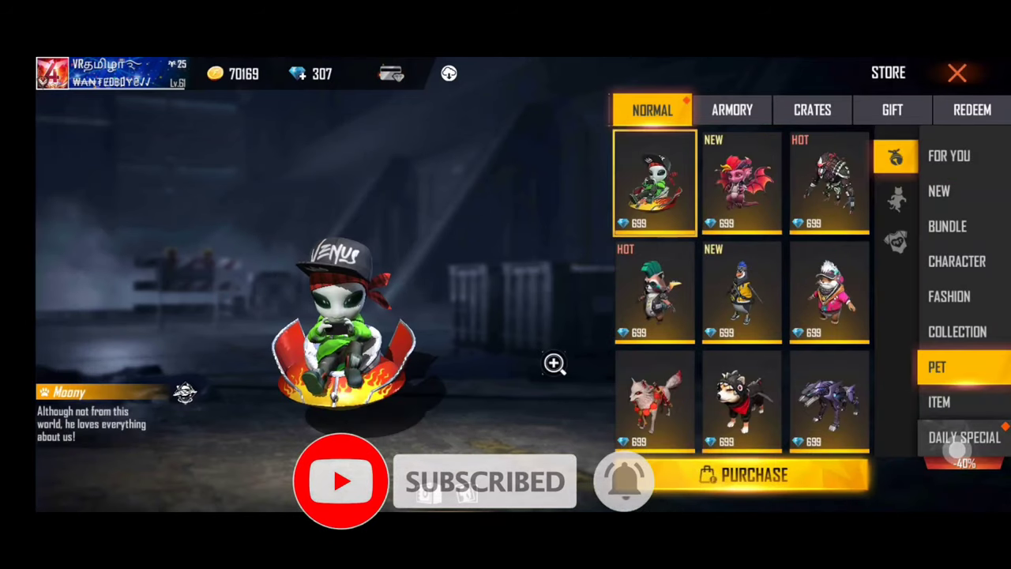
click(964, 437)
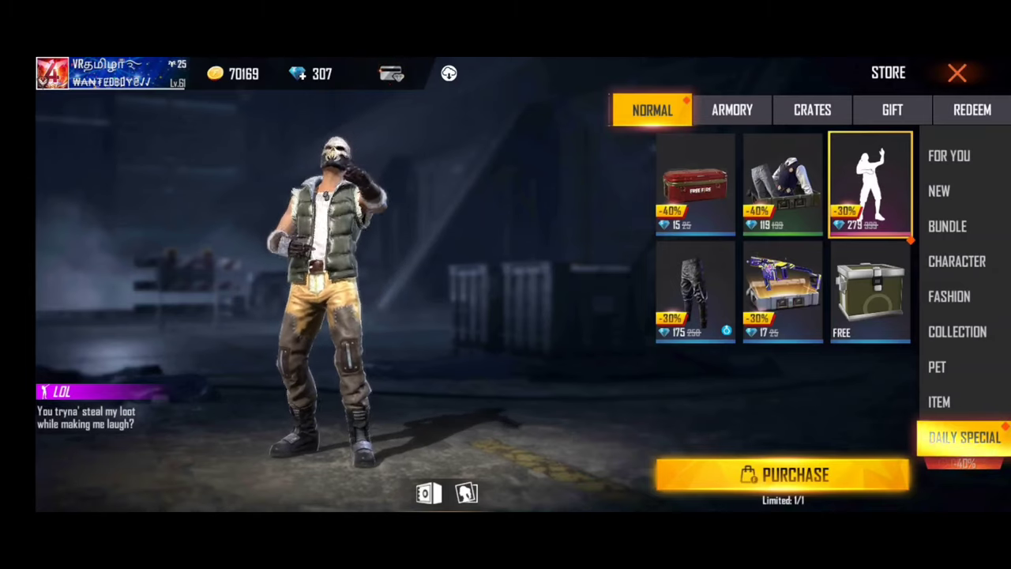
Buy the LOL emote for 279 diamonds and try equipping it
click(782, 292)
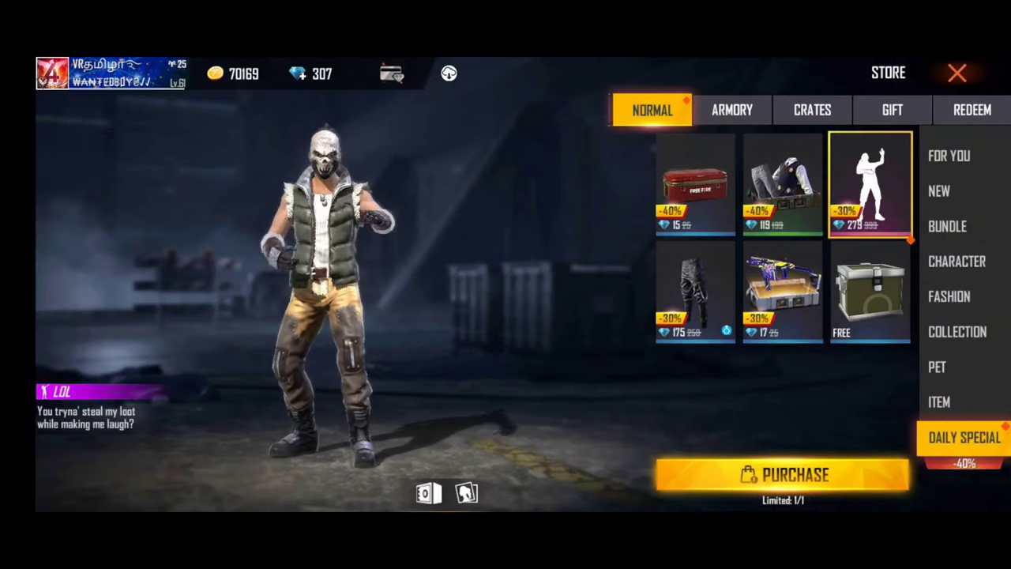
click(782, 475)
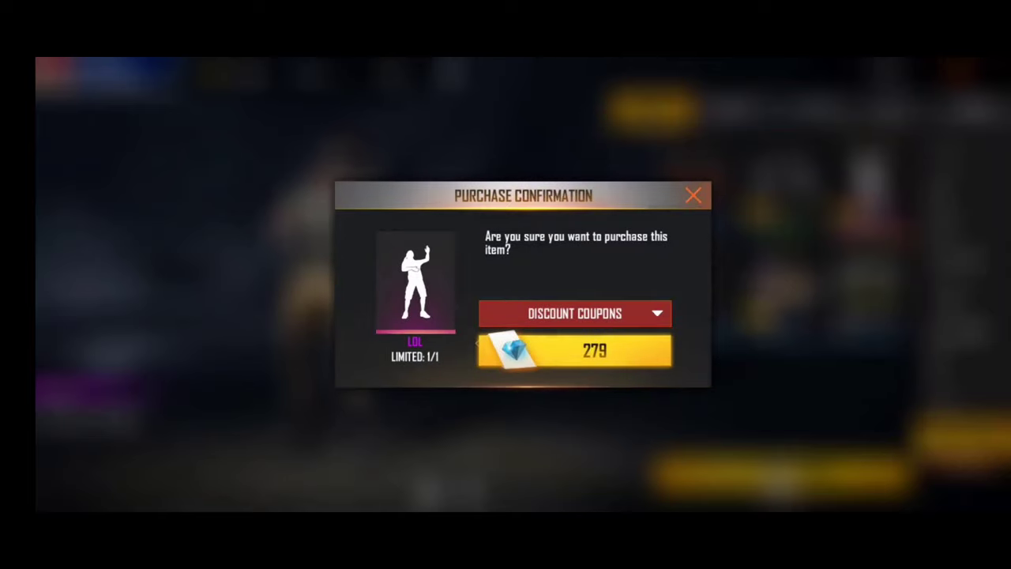
click(574, 314)
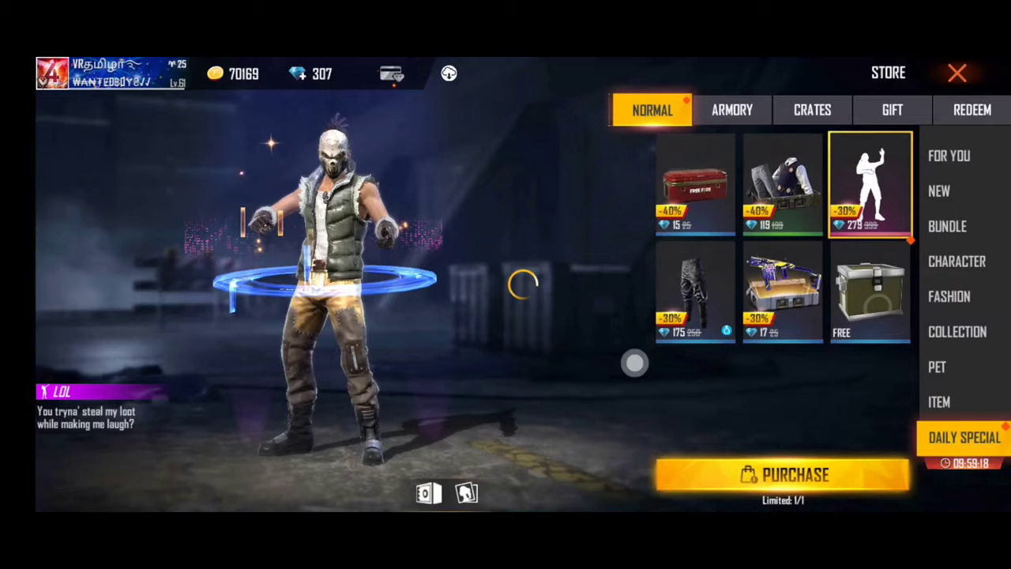
click(782, 474)
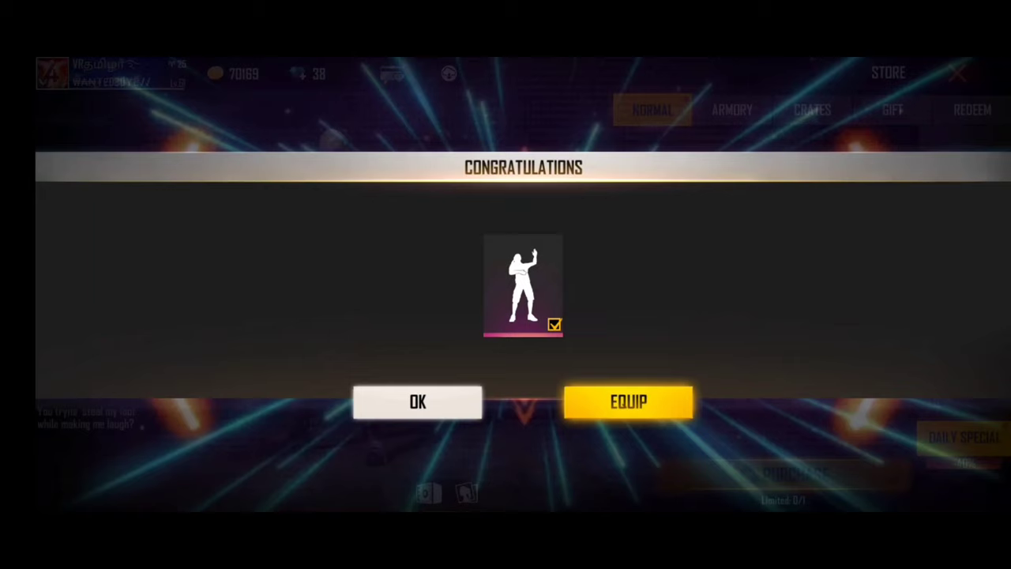
click(417, 401)
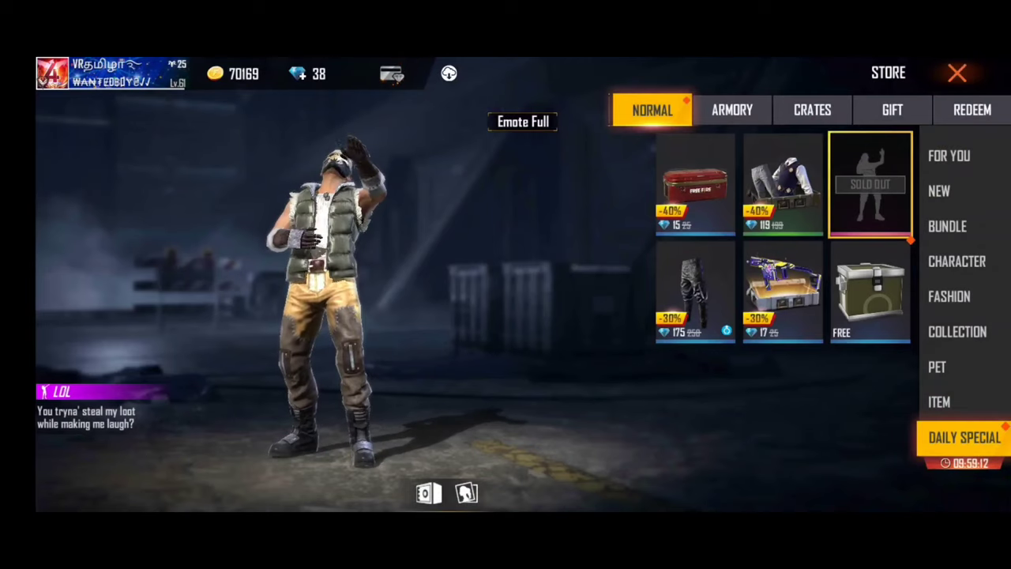
Leave the store, view the owned emote collection, then check and close the in-game mail
click(957, 72)
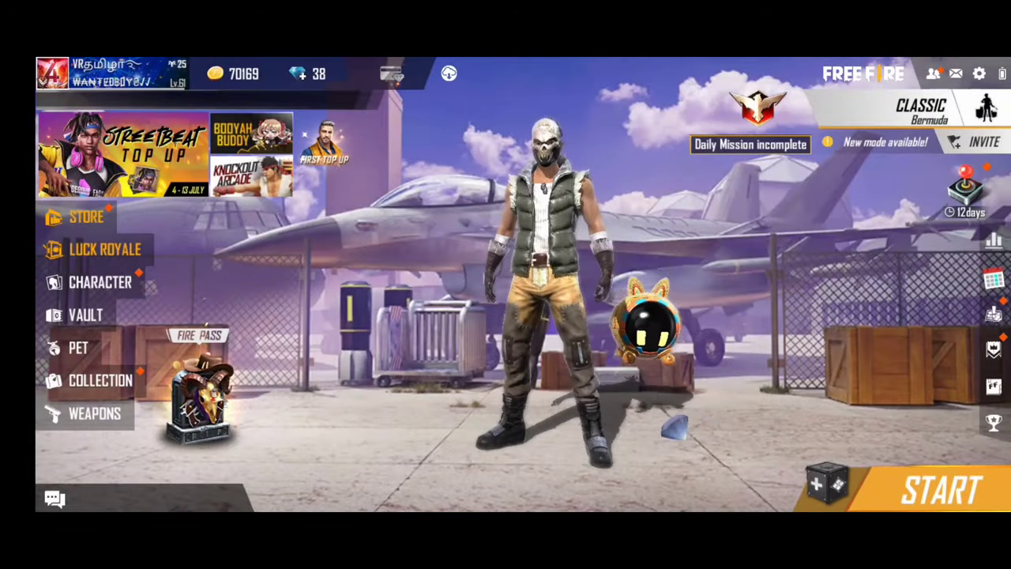
click(101, 380)
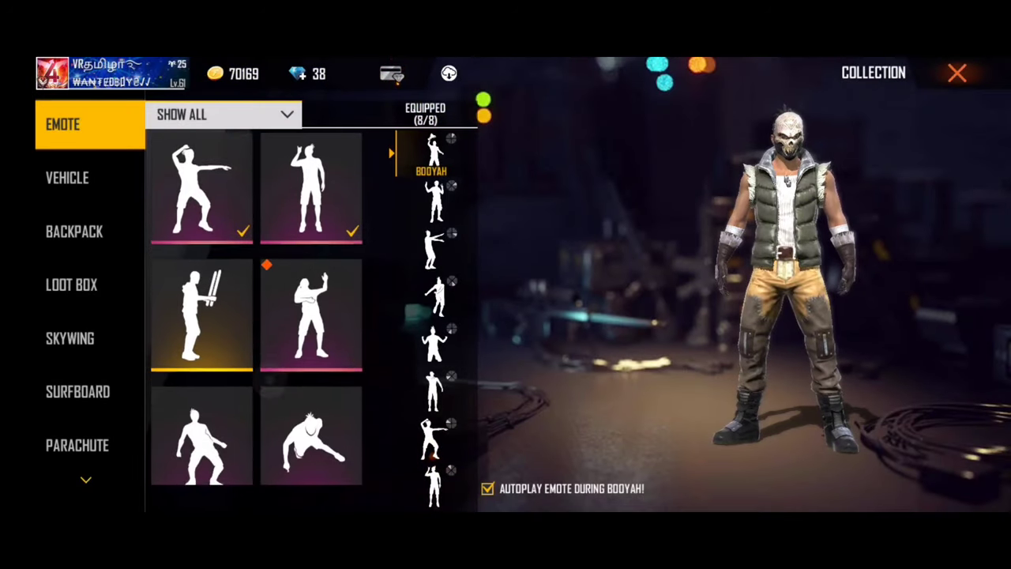
click(310, 198)
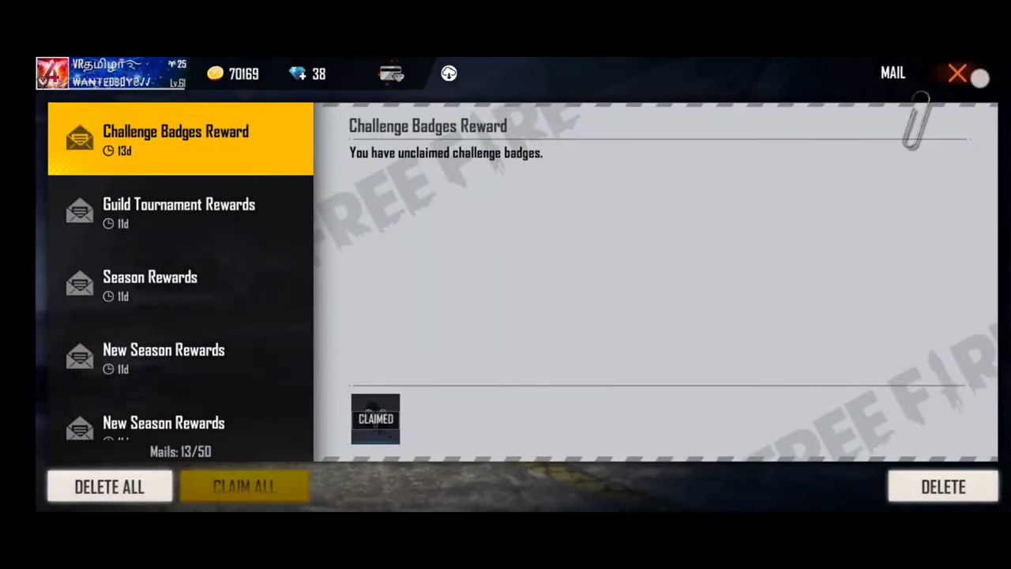
click(957, 73)
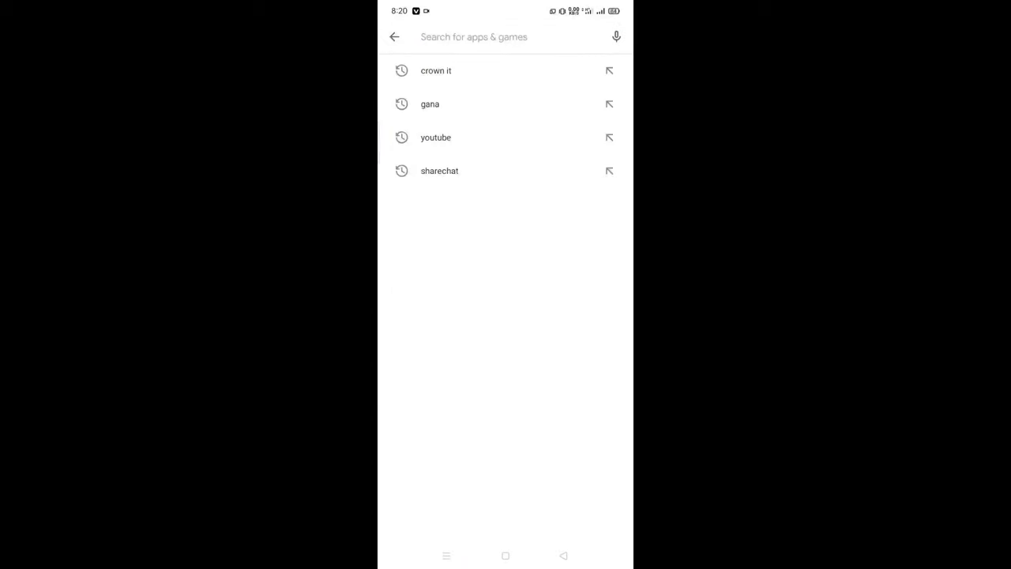
Search 'crown it' in Play Store, scroll the Crownit listing, and launch Crownit
click(436, 70)
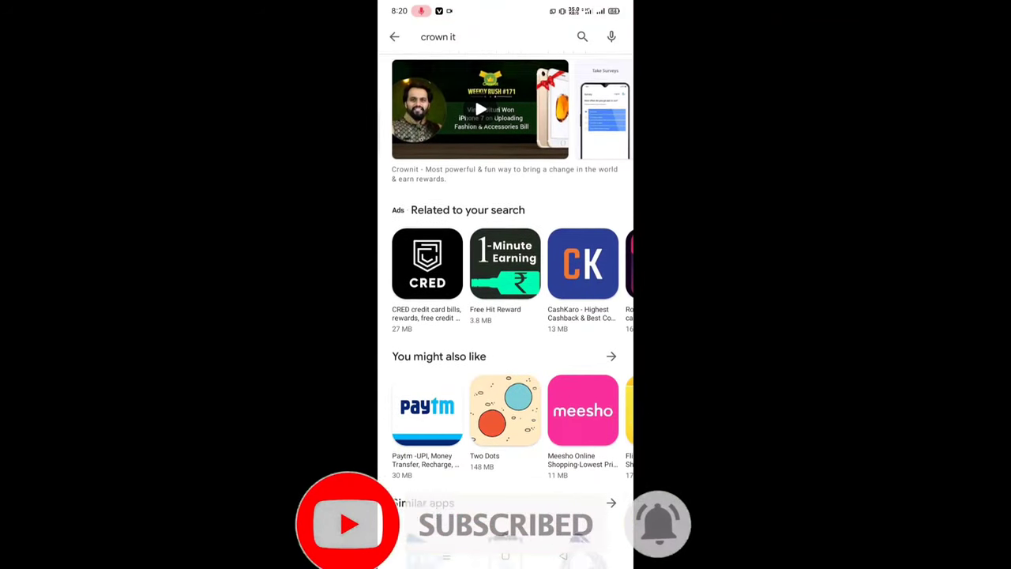
scroll(down, 3)
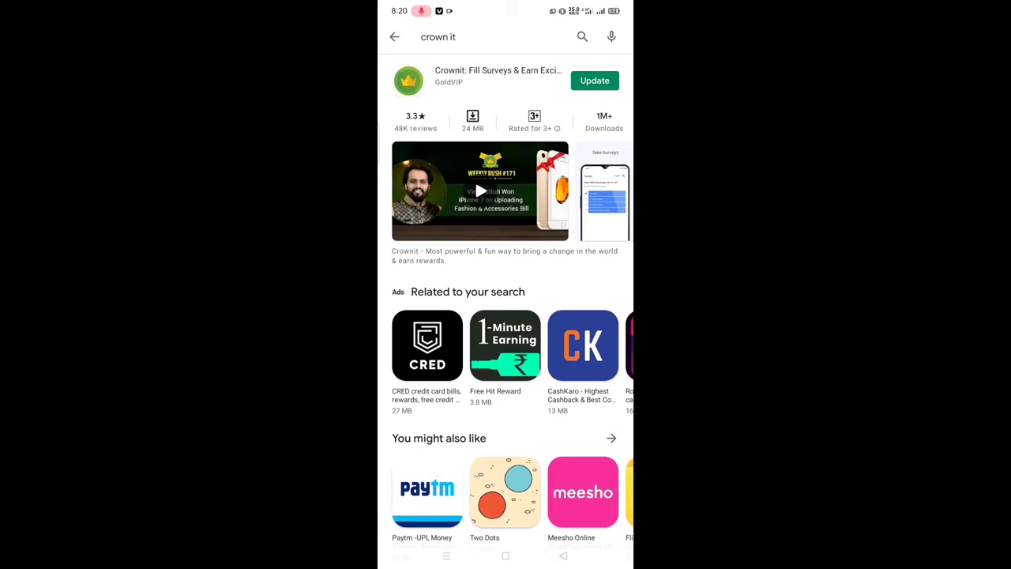
click(497, 75)
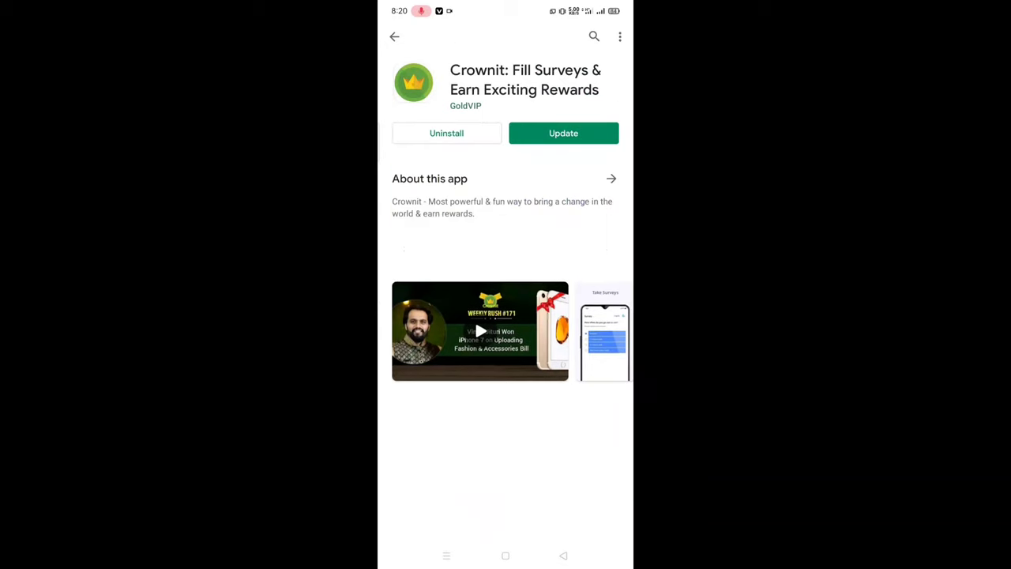
scroll(down, 3)
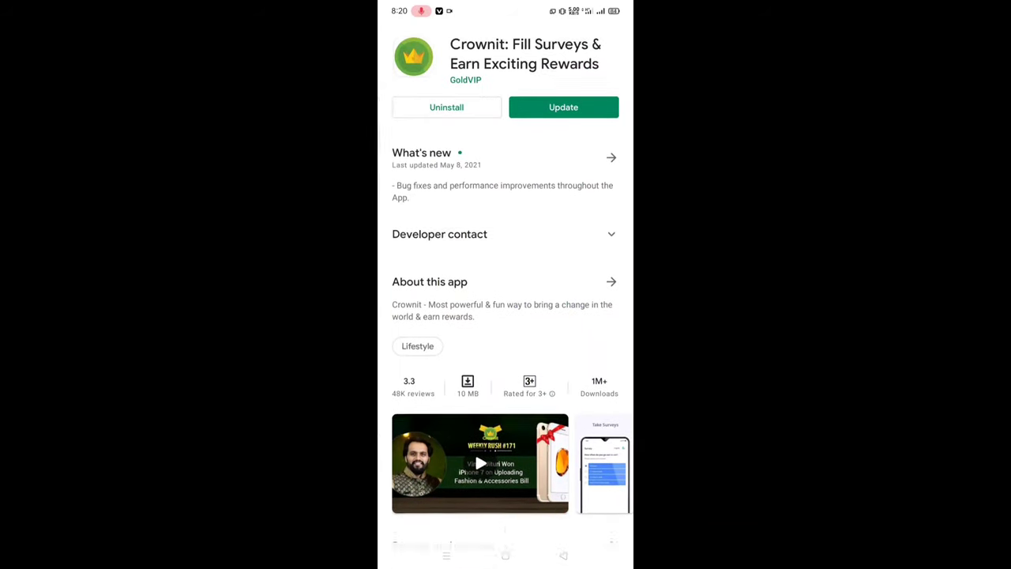
scroll(down, 3)
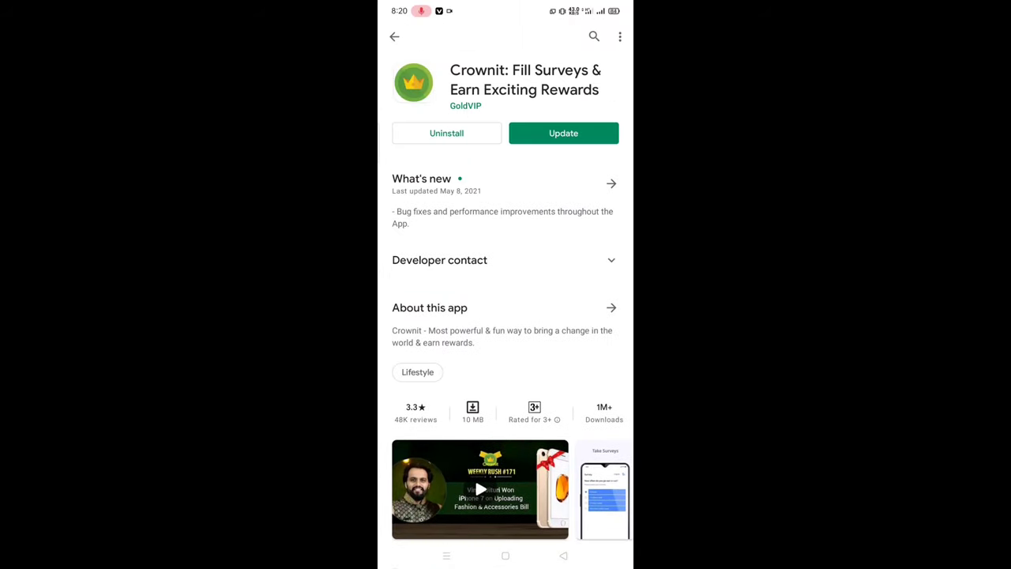
scroll(down, 3)
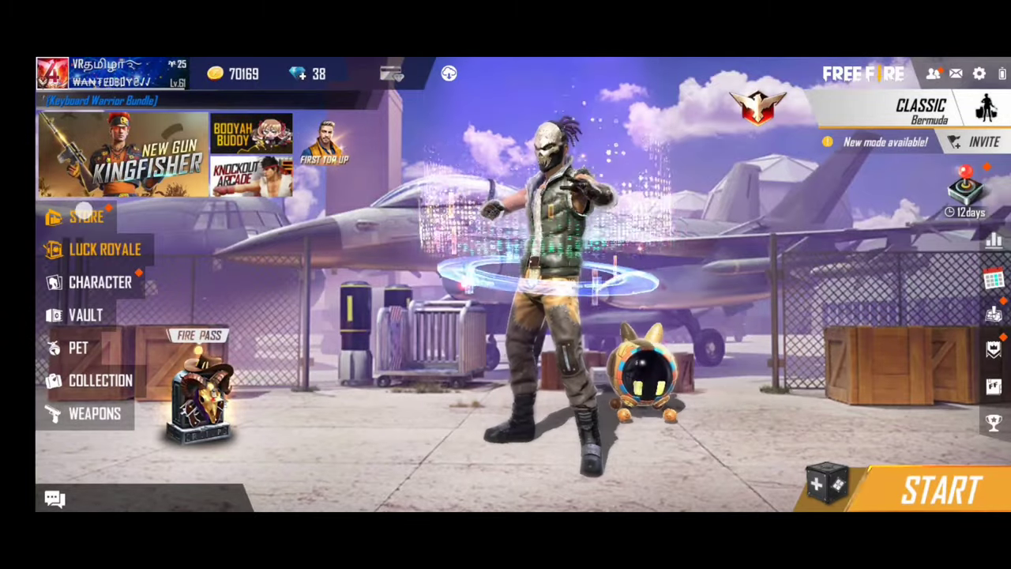
click(87, 217)
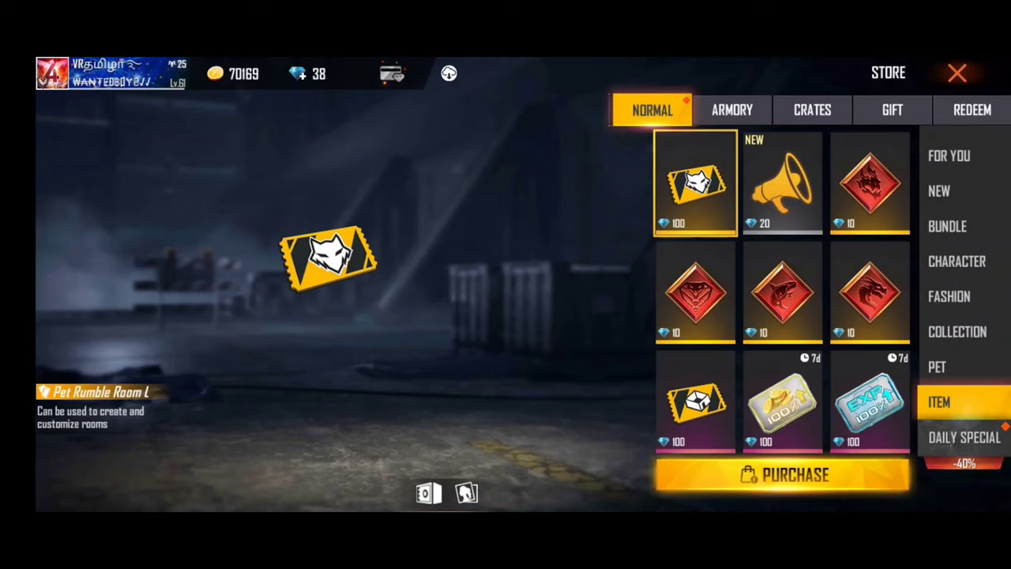
click(963, 437)
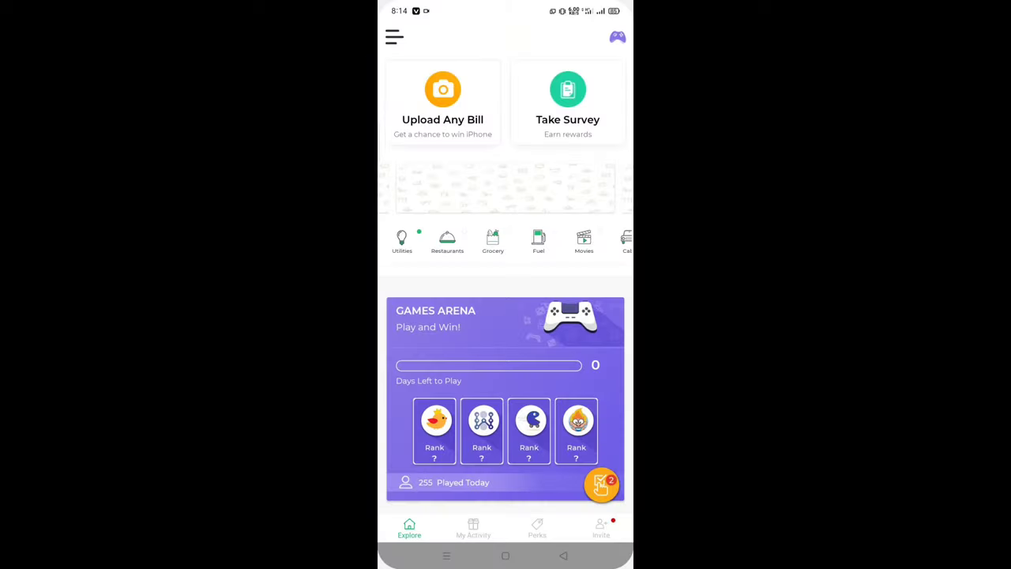
Scroll Crownit's home page, view the Upload Any Bill screen, and return home
scroll(down, 3)
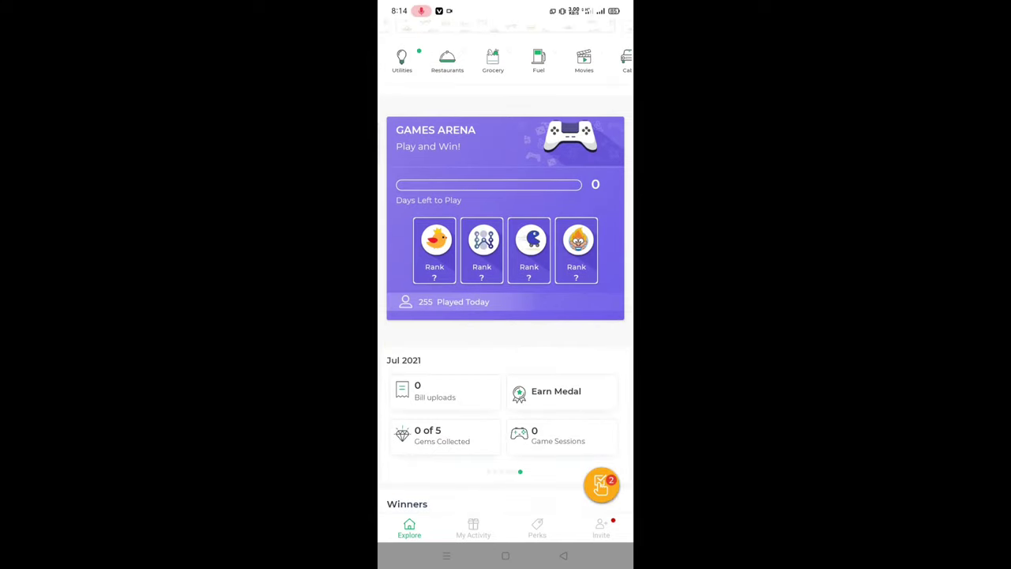
scroll(down, 3)
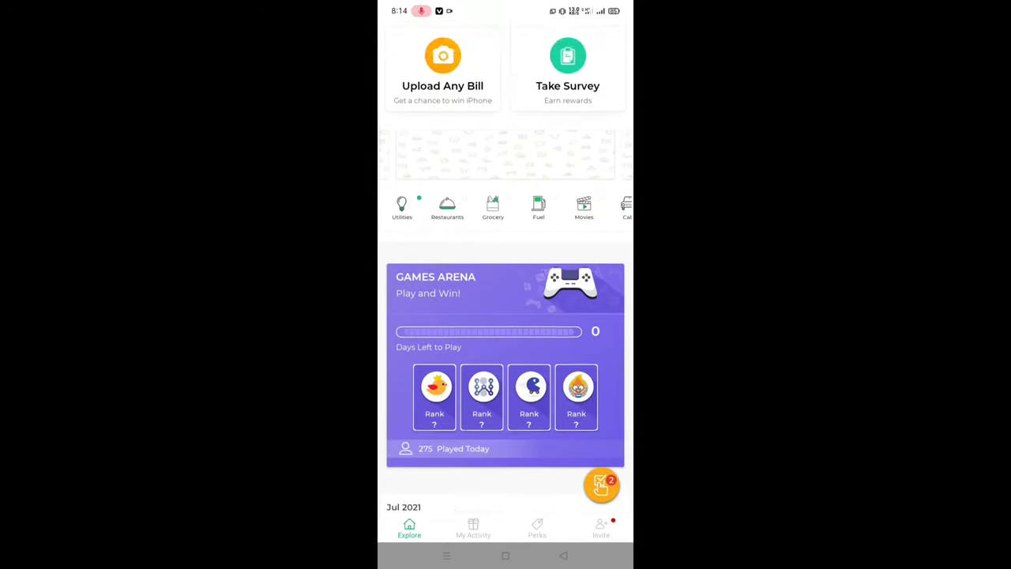
scroll(down, 3)
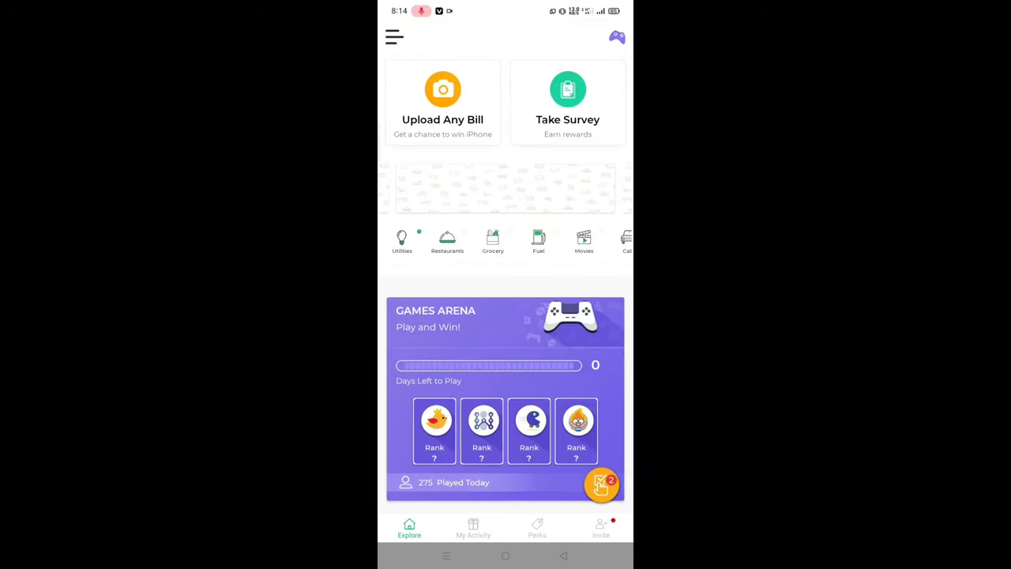
click(442, 103)
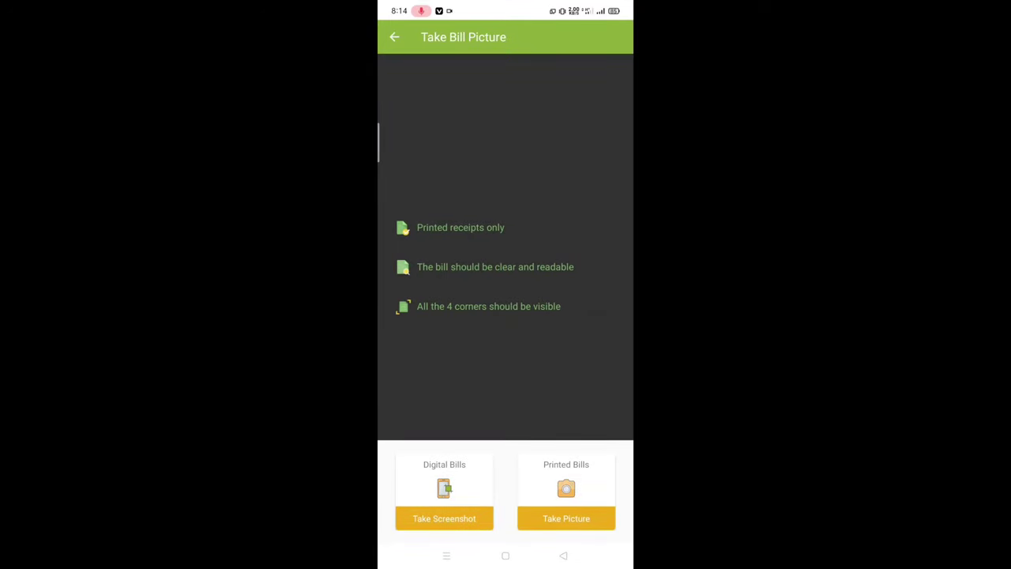
click(394, 37)
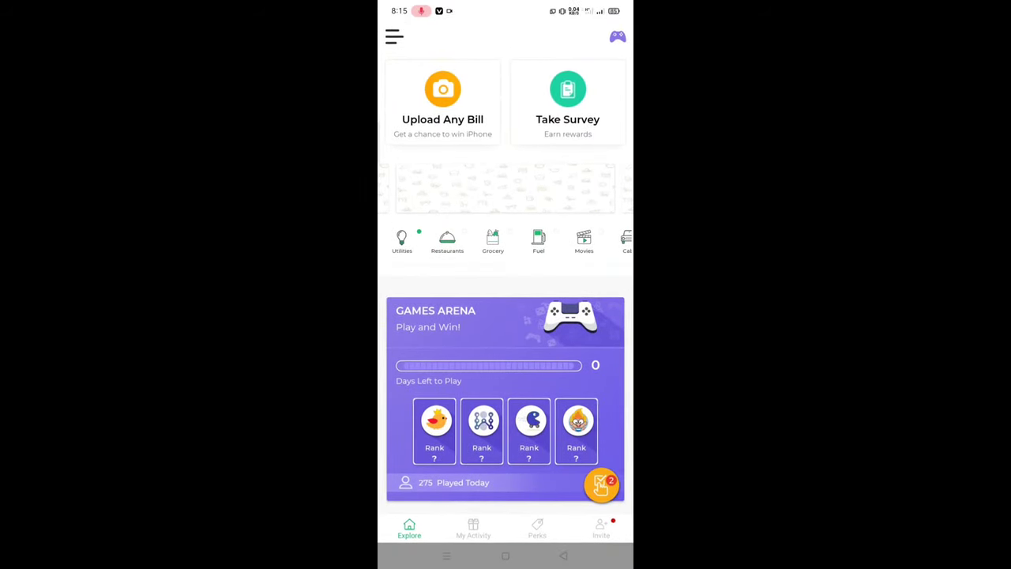
Scroll the Explore page and bring up the My Activity history of bills
scroll(down, 3)
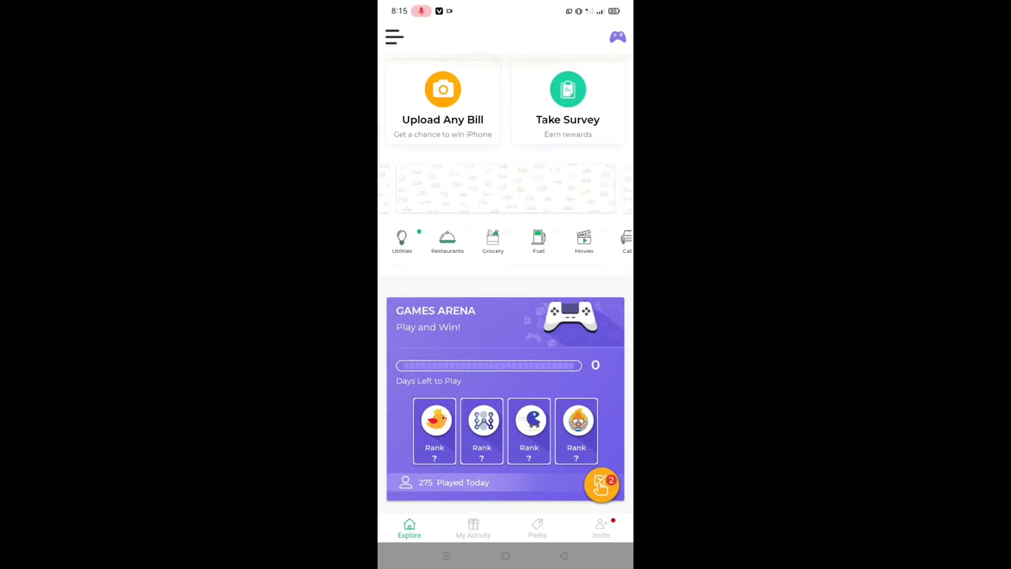
scroll(down, 3)
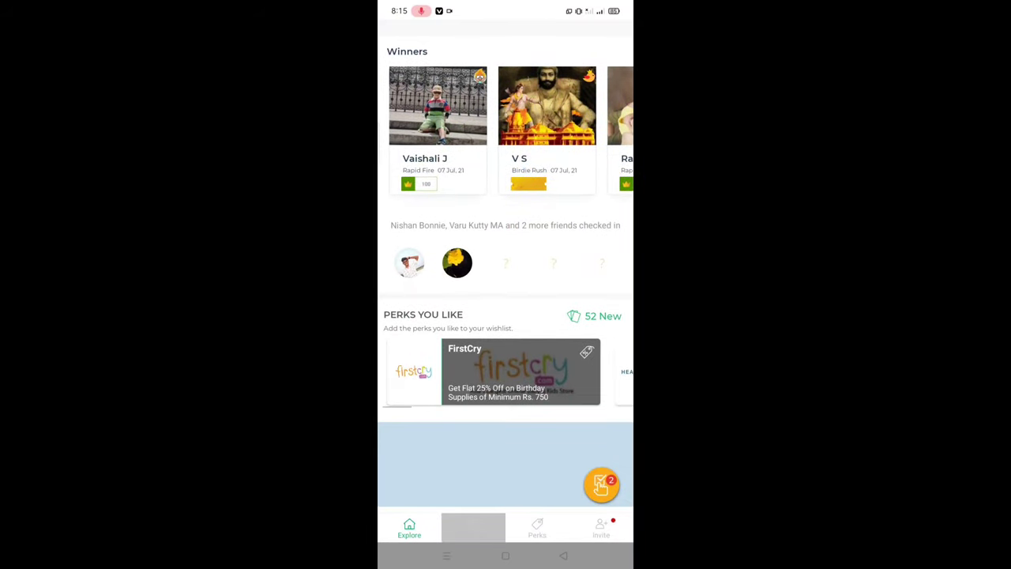
click(473, 528)
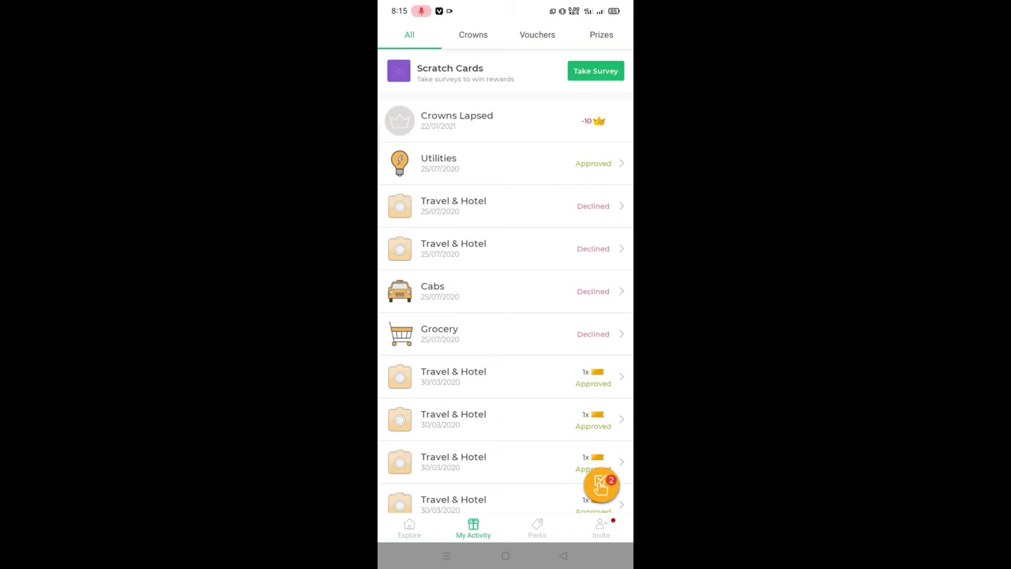
Filter My Activity to the Crowns history and bring up the Redeem coupon list
click(472, 33)
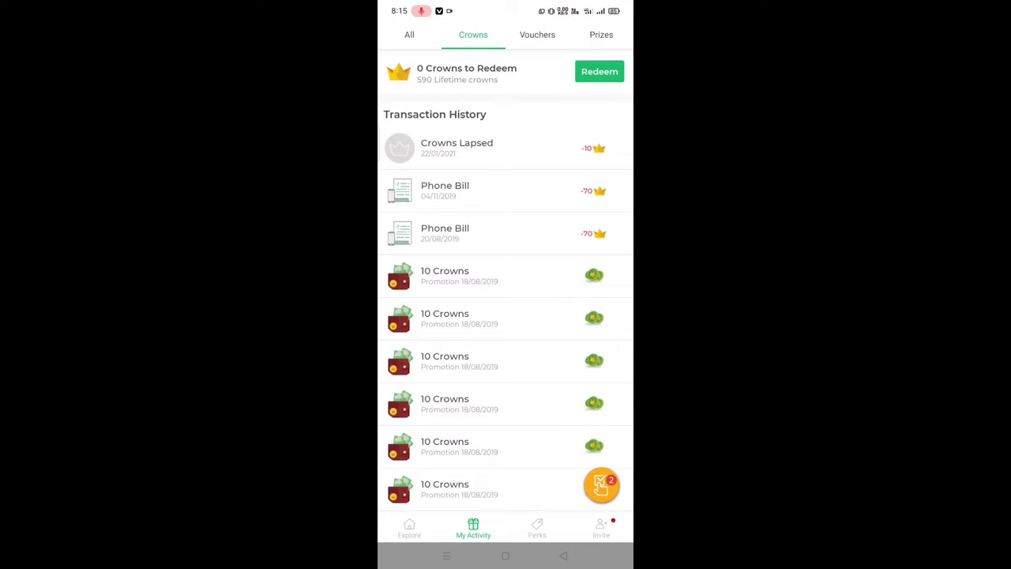
click(598, 71)
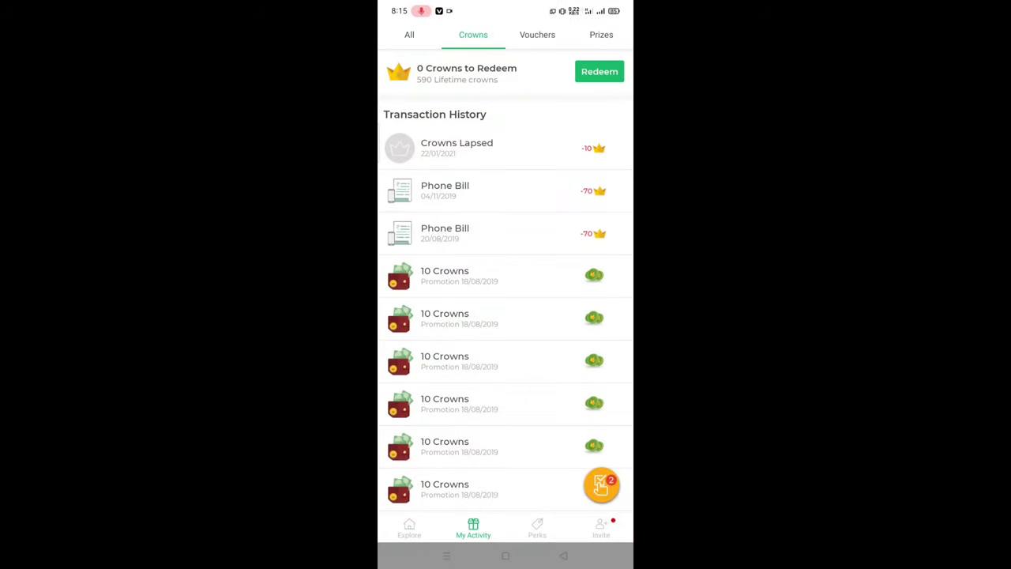
scroll(down, 3)
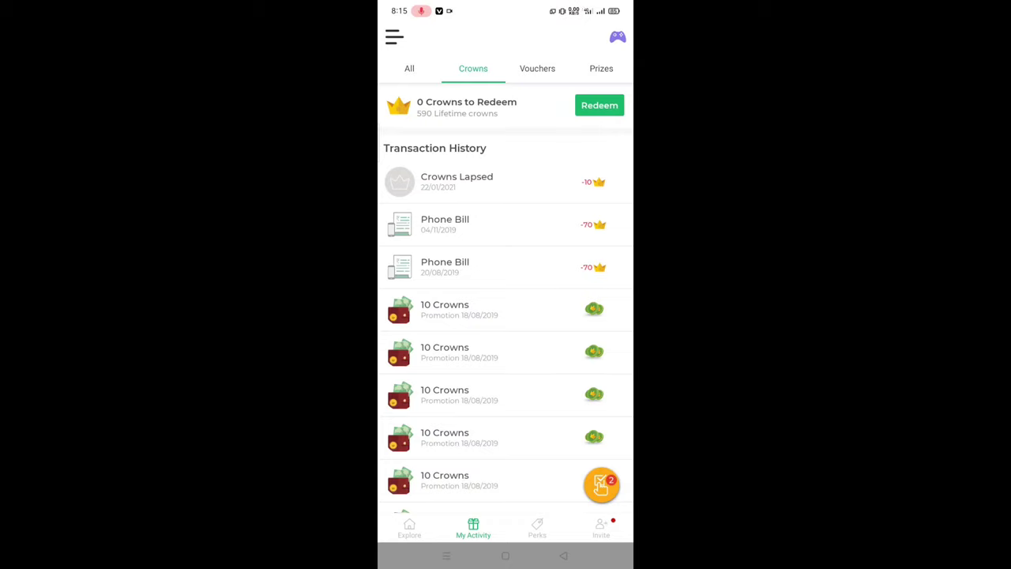
click(599, 105)
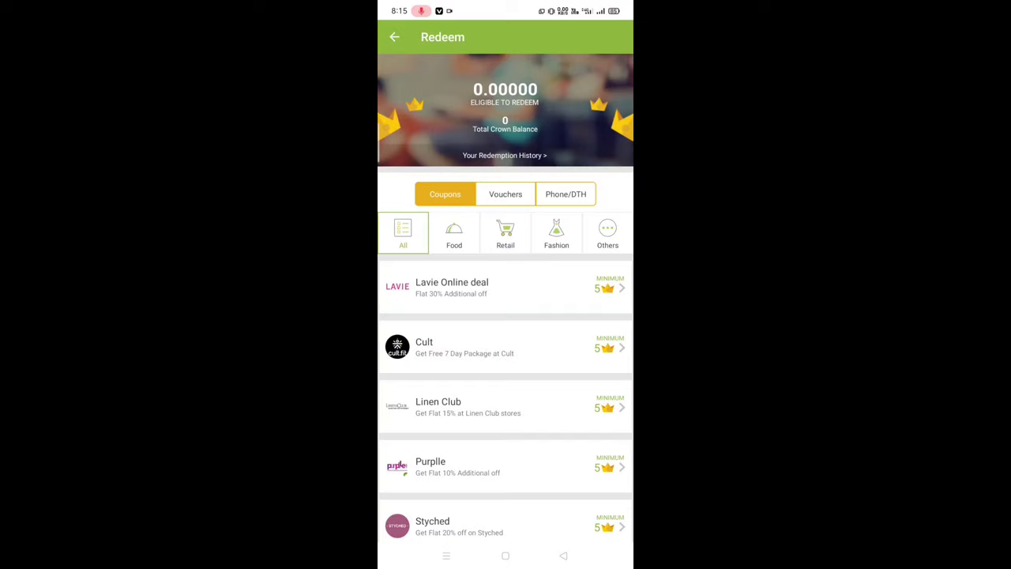
View Phone/DTH rewards and the Talktime recharge form, then reach Games Arena
click(565, 194)
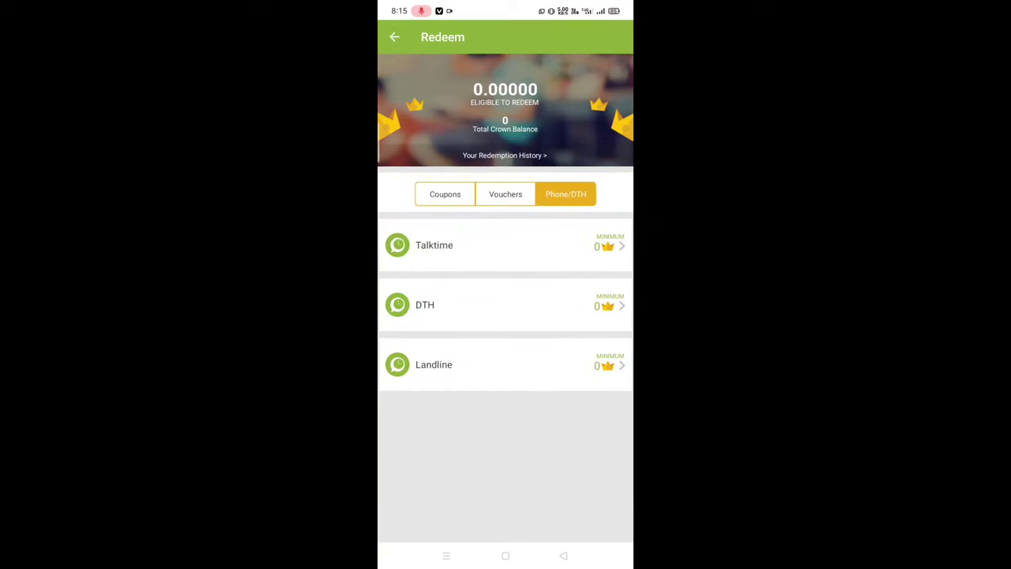
click(434, 245)
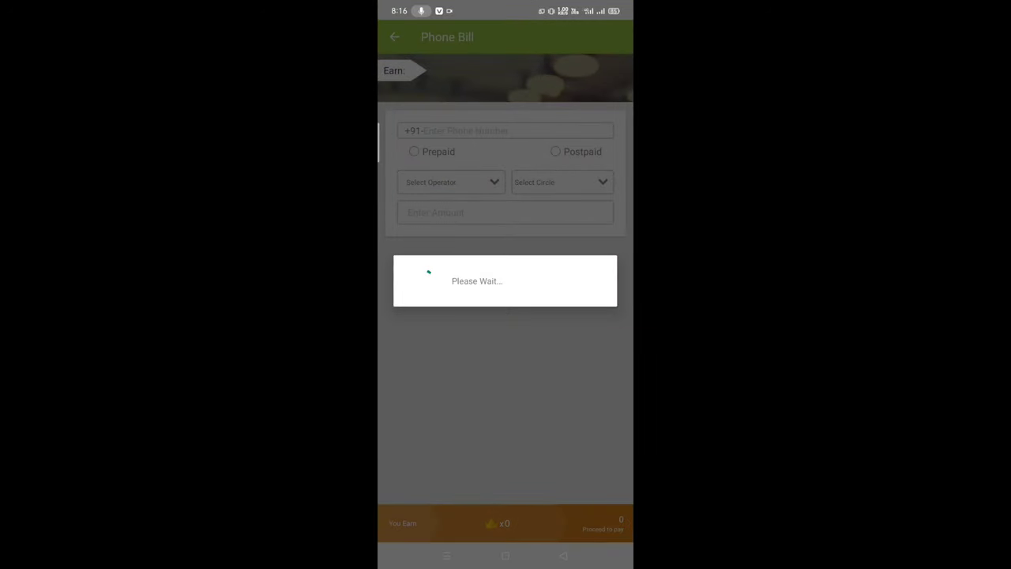
click(555, 151)
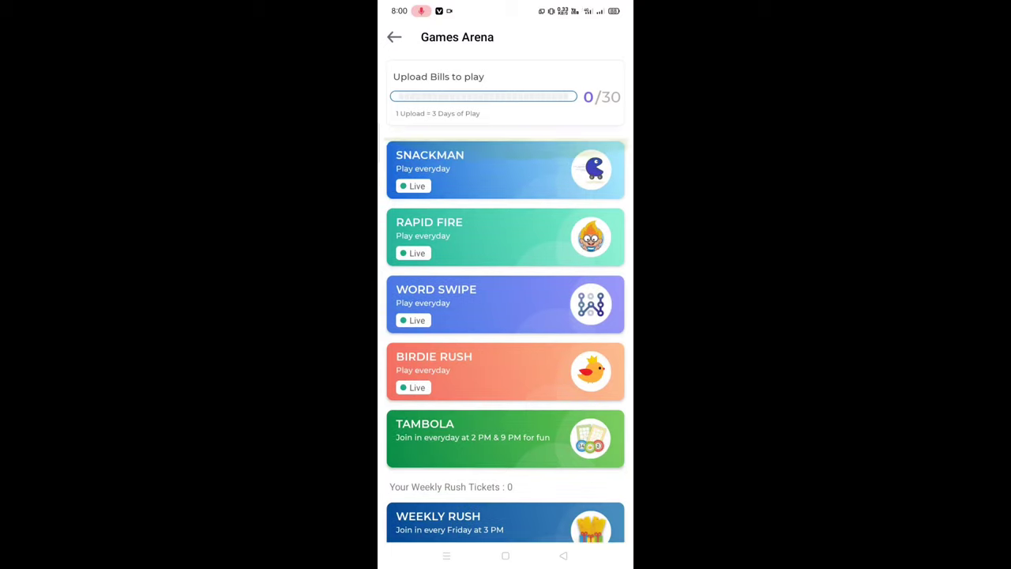
Open the Tambola game details and scroll through its prize list
click(504, 438)
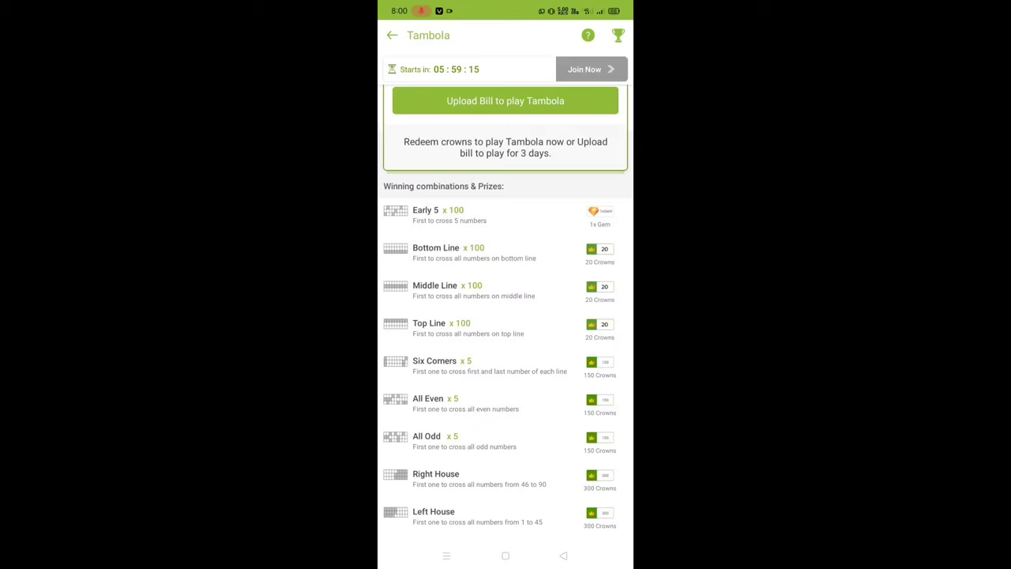
scroll(down, 3)
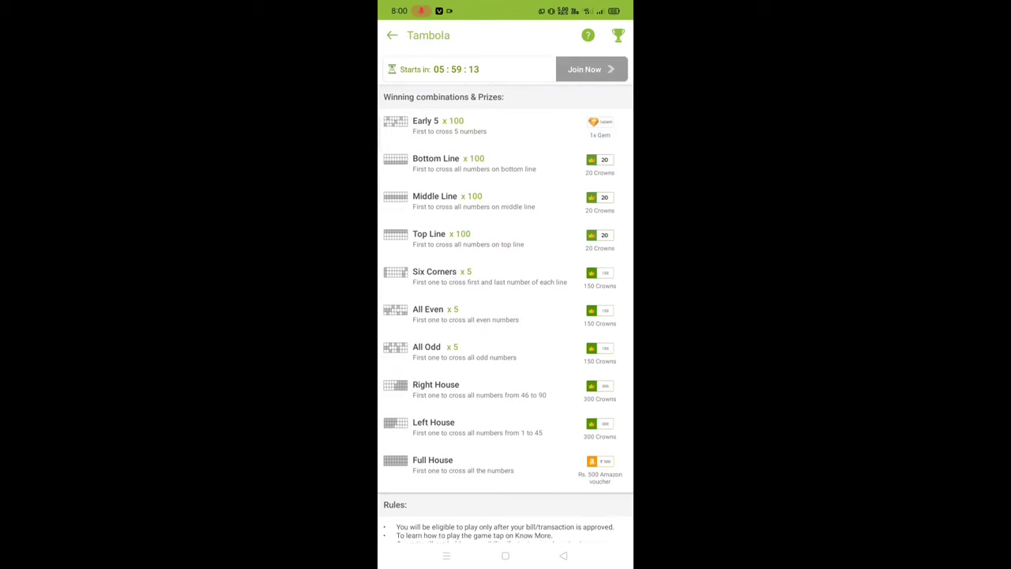
scroll(down, 3)
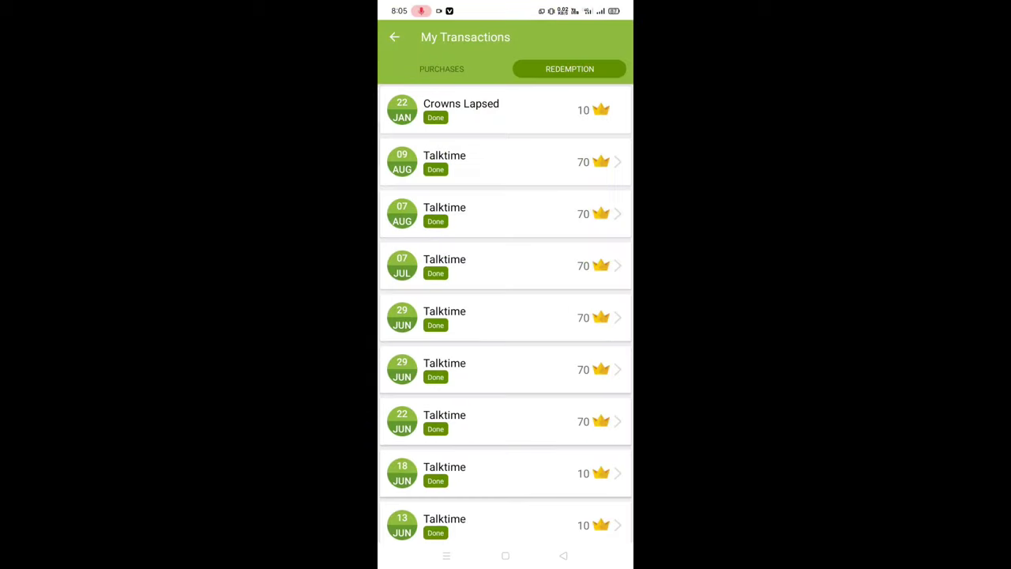
Scroll the Redemption history, reviewing the cancelled Talktime and lapsed-crowns entries
scroll(down, 3)
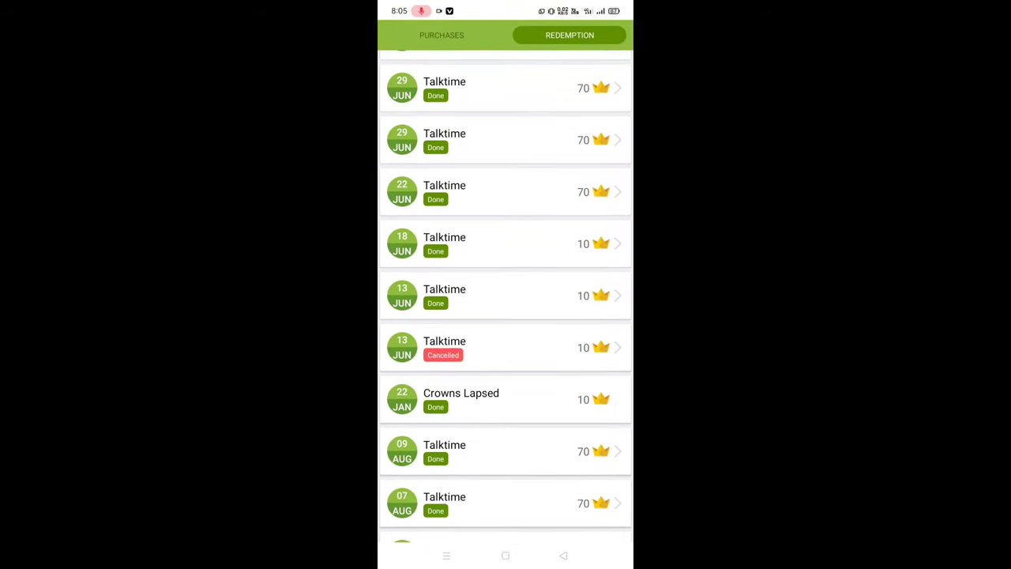
scroll(down, 3)
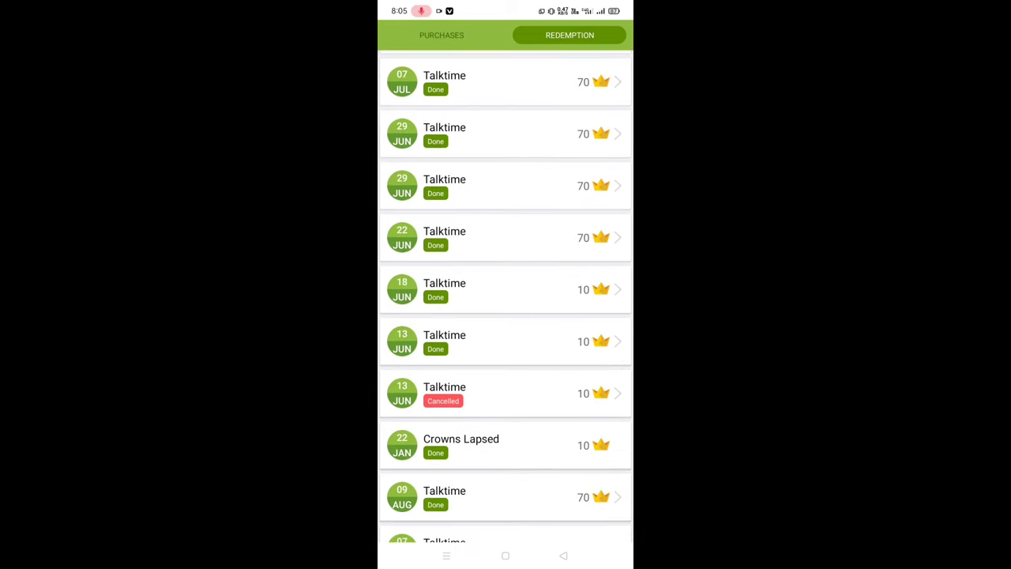
scroll(down, 3)
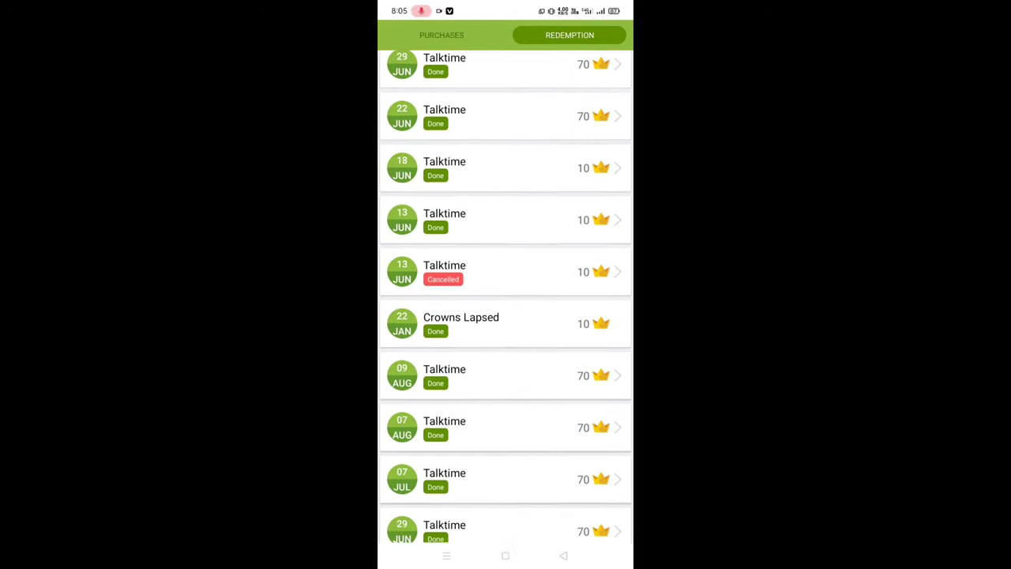
scroll(down, 3)
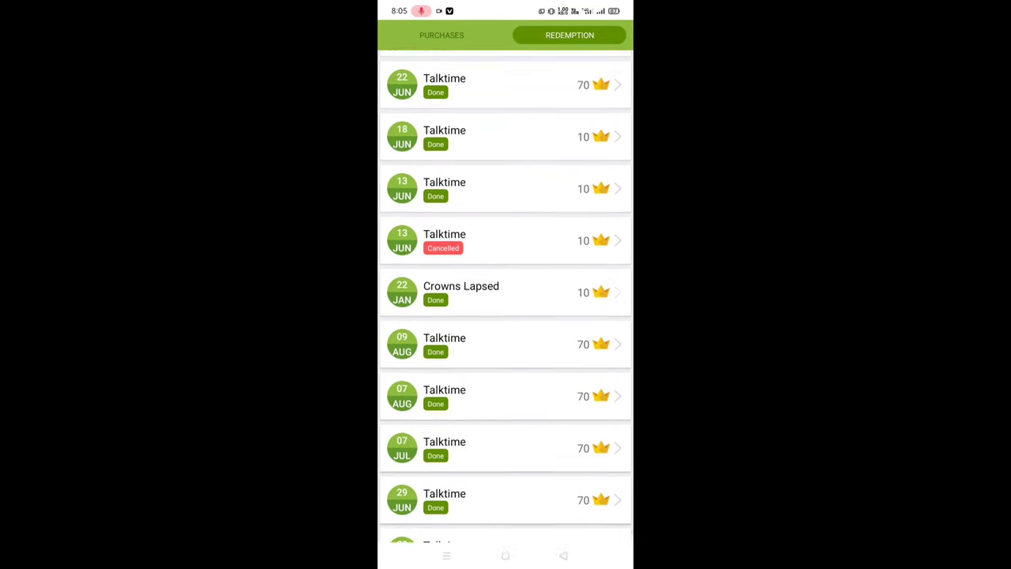
scroll(down, 3)
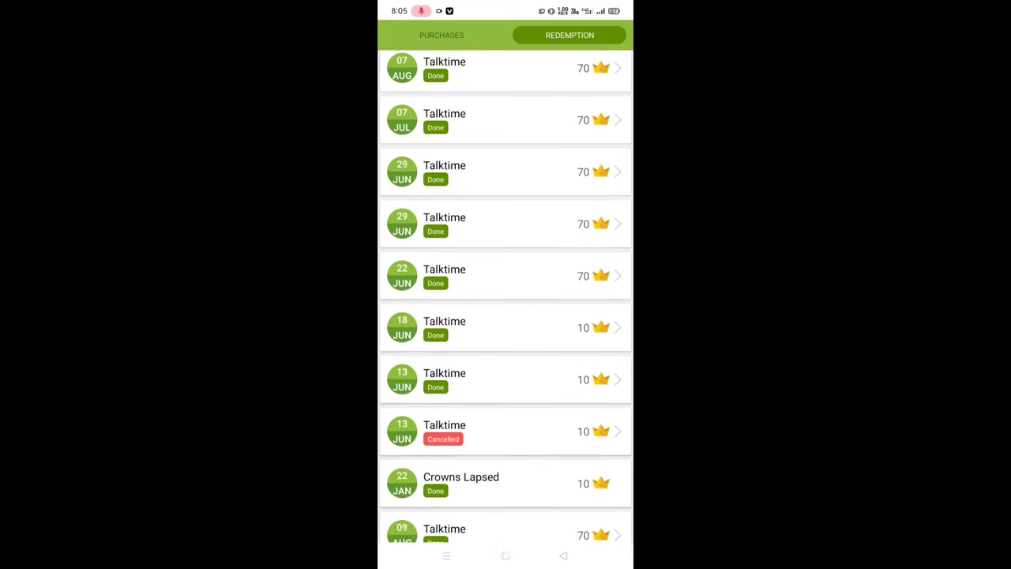
scroll(down, 3)
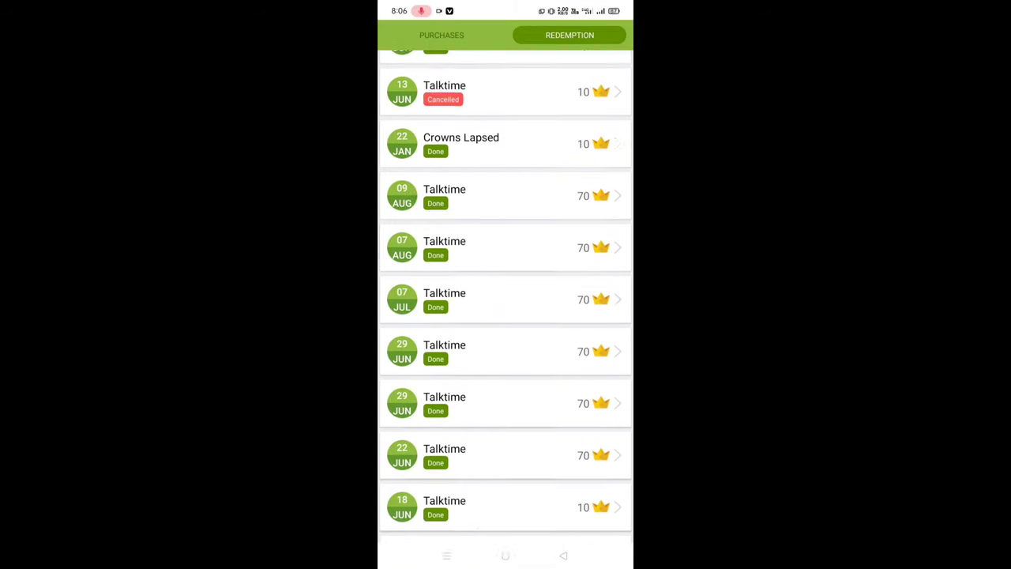
scroll(down, 3)
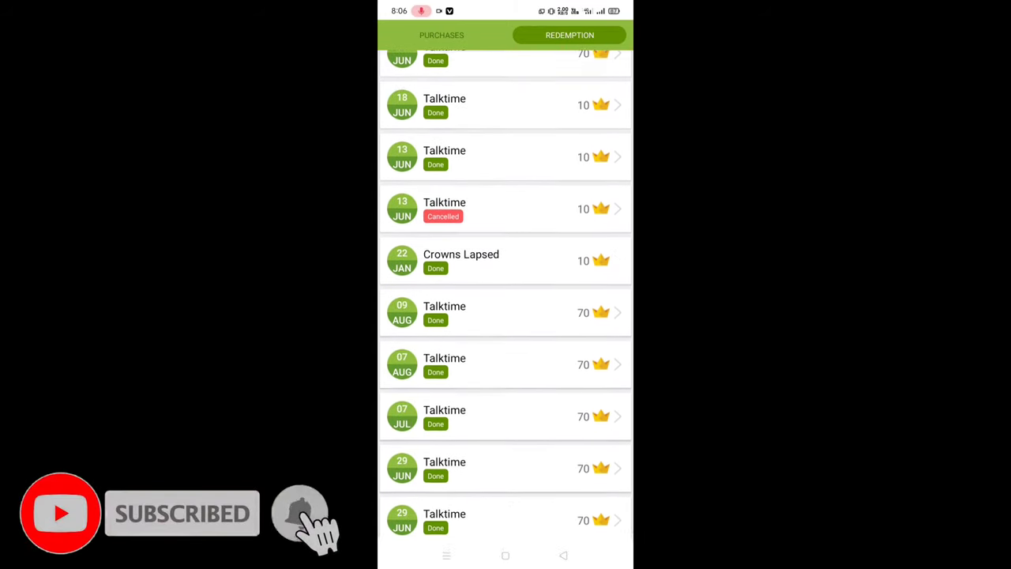
scroll(down, 3)
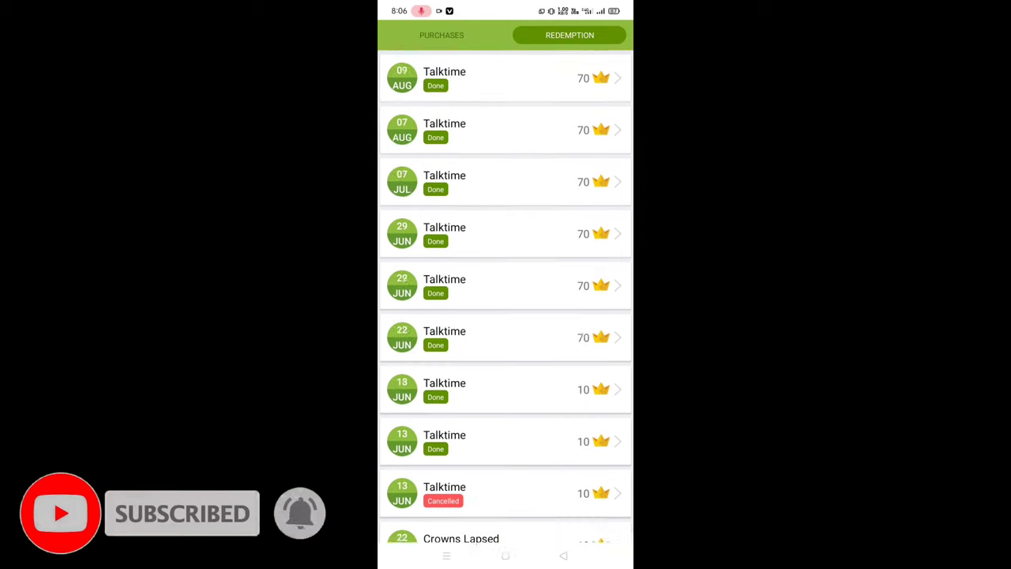
scroll(down, 3)
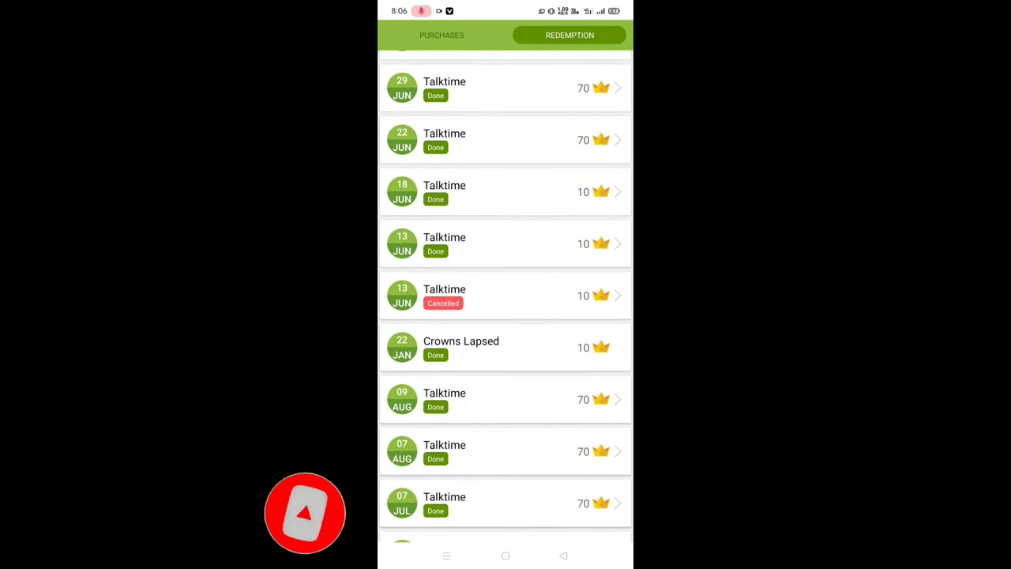
scroll(down, 3)
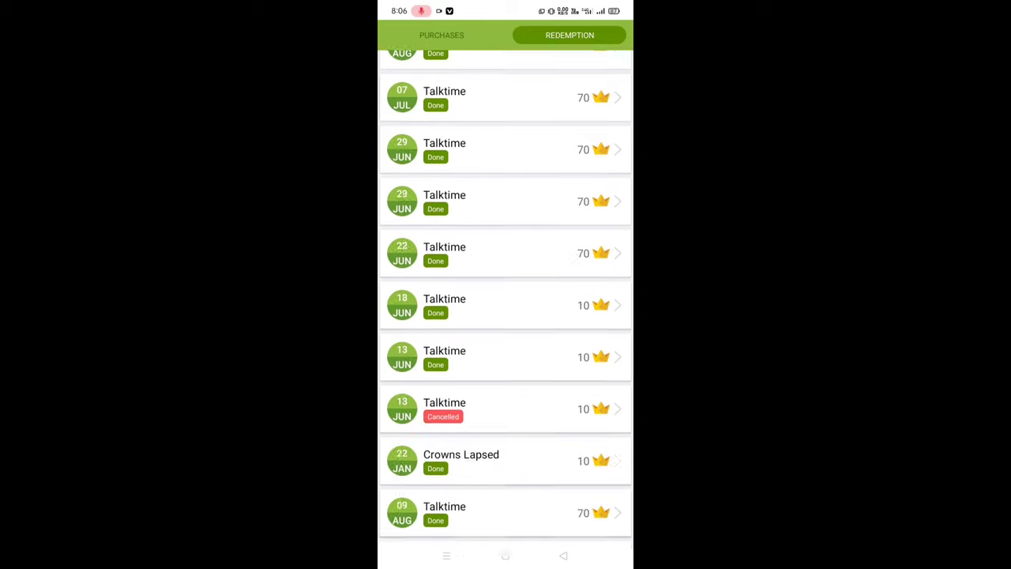
scroll(down, 3)
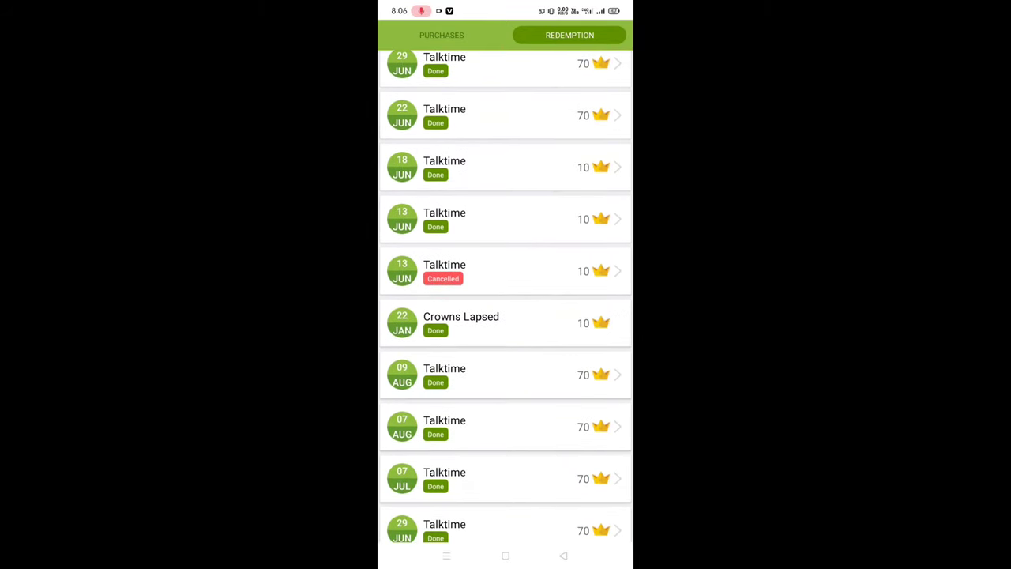
scroll(down, 3)
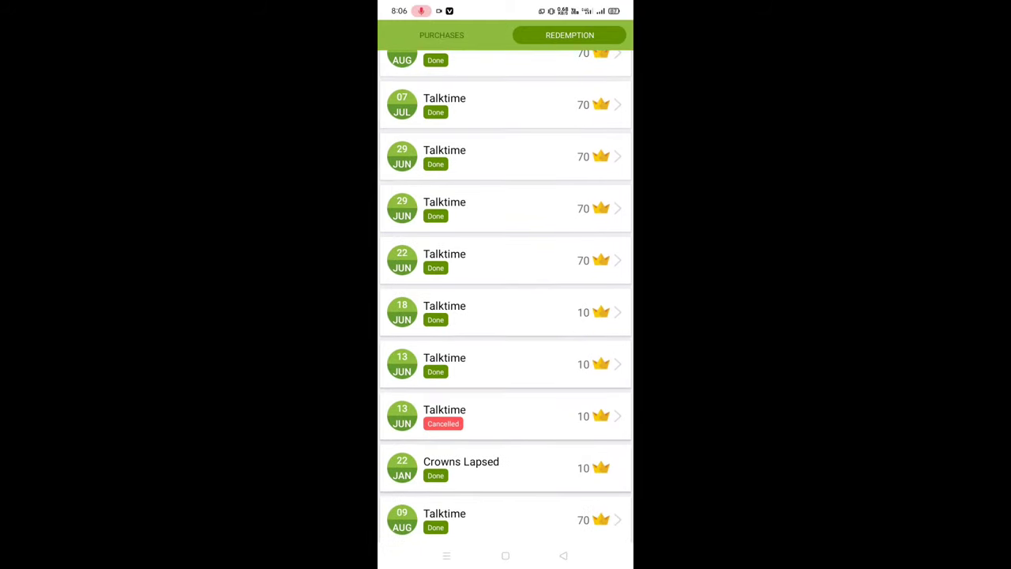
scroll(down, 3)
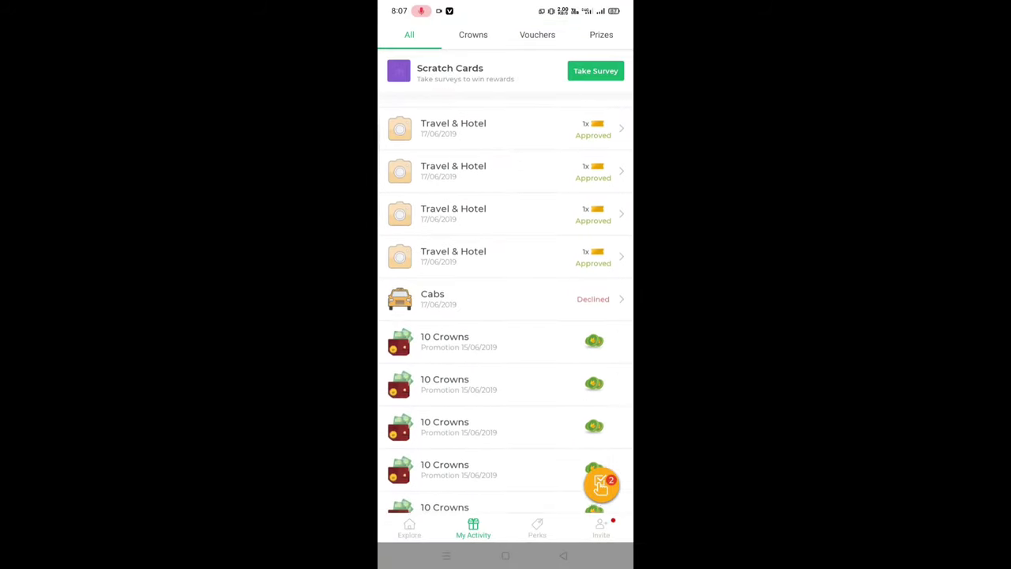
Scroll My Activity, return to Explore, and open Birdie Rush, which costs 10 crowns to play
scroll(down, 3)
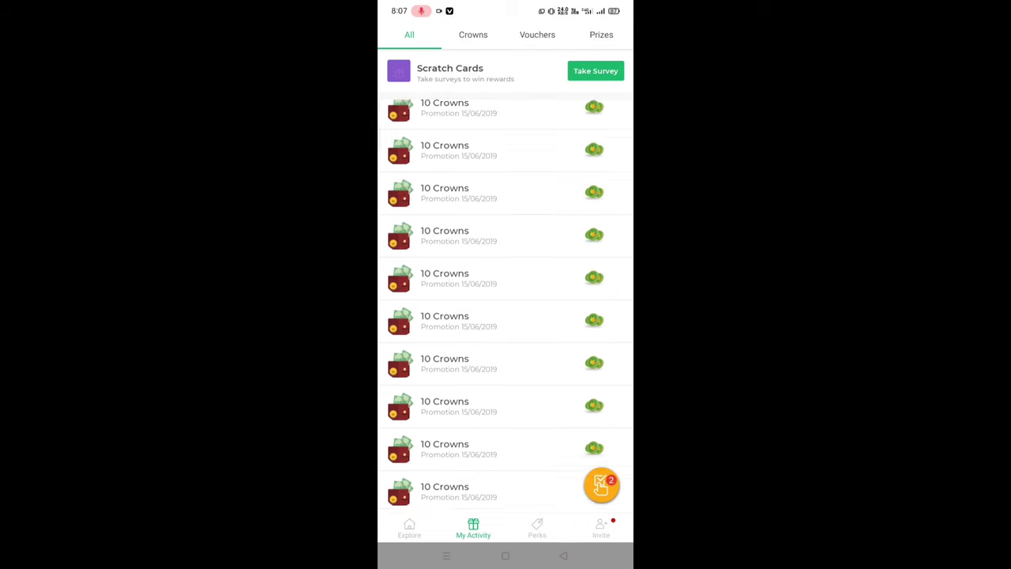
scroll(down, 3)
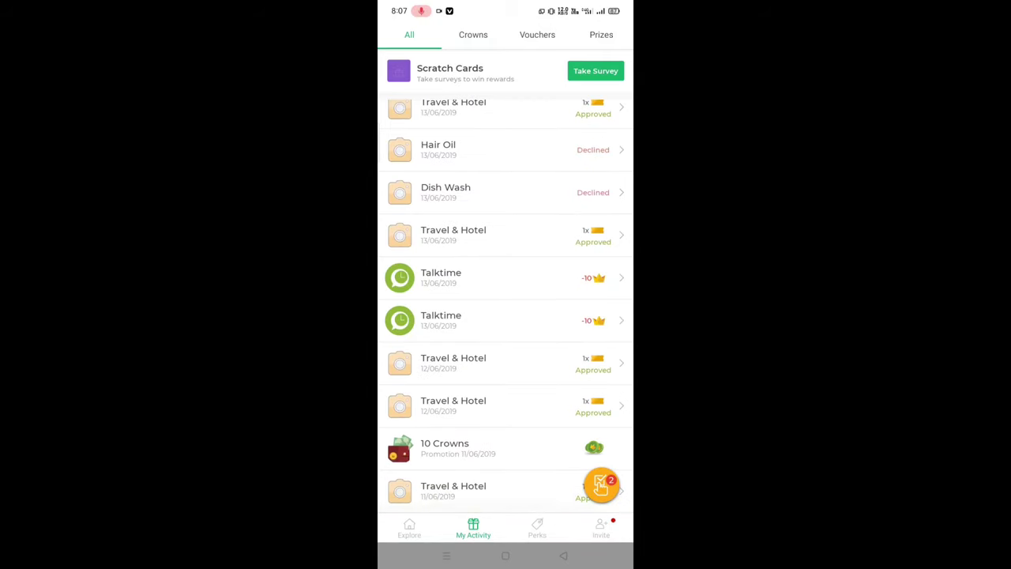
click(409, 527)
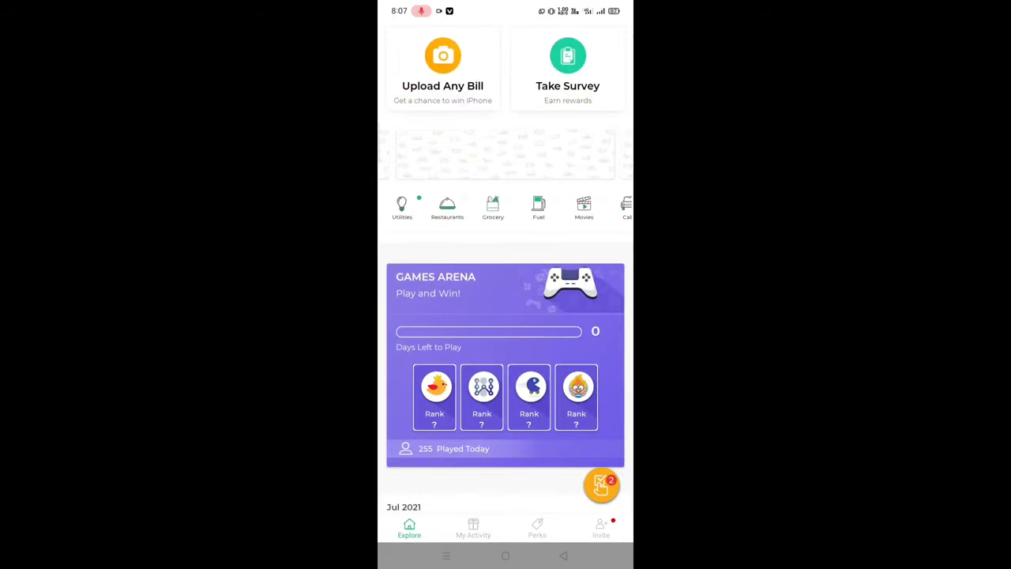
click(434, 387)
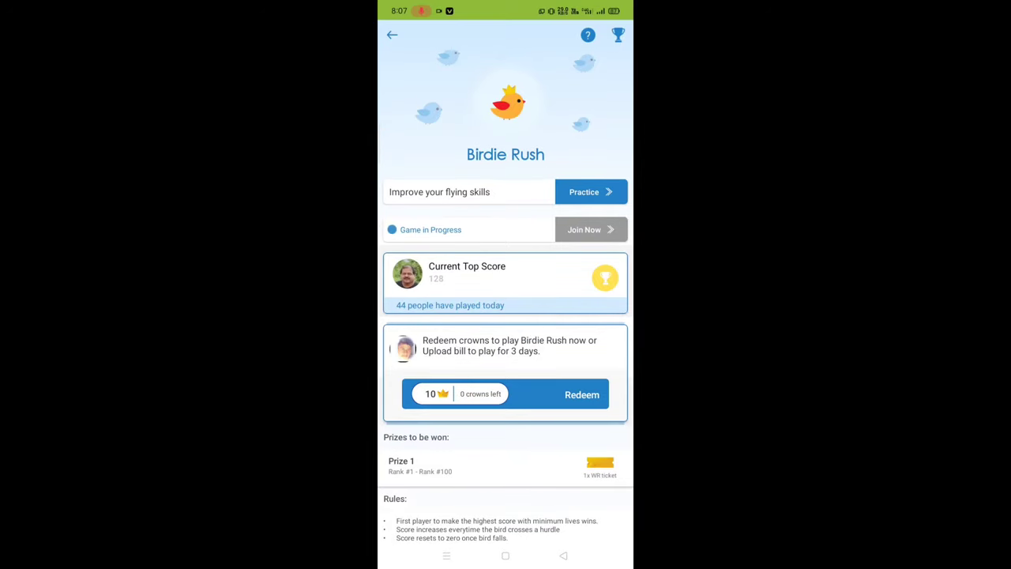
Scroll the Birdie Rush page and begin a practice round
scroll(down, 3)
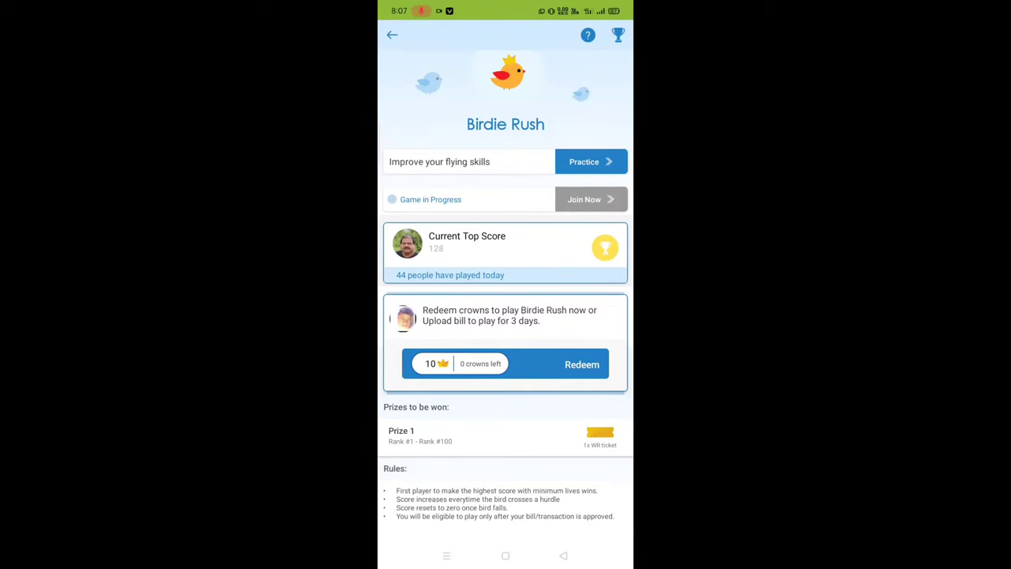
click(590, 161)
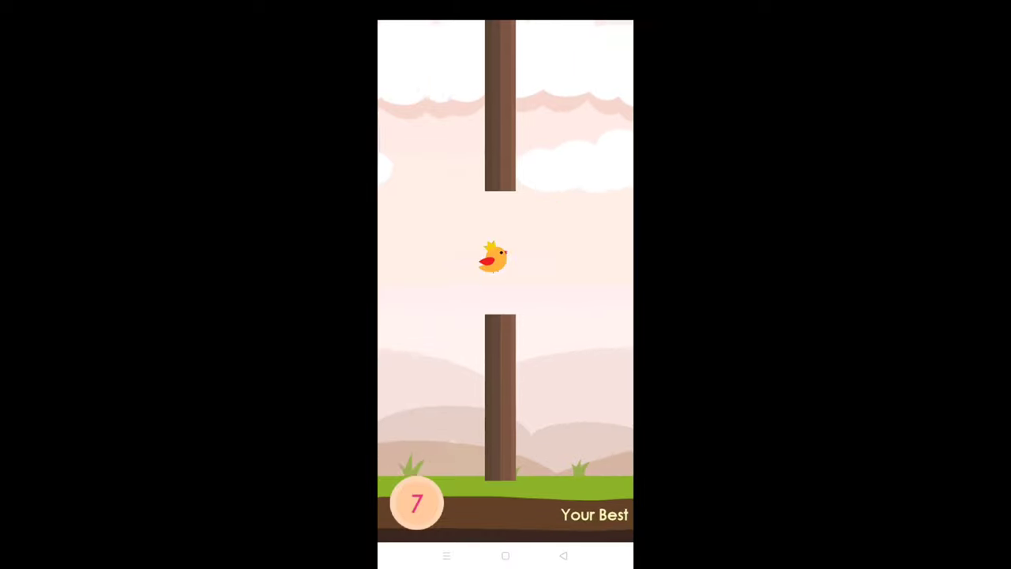
Tap to keep the bird flying through the pipes, reaching a score of 7
click(506, 276)
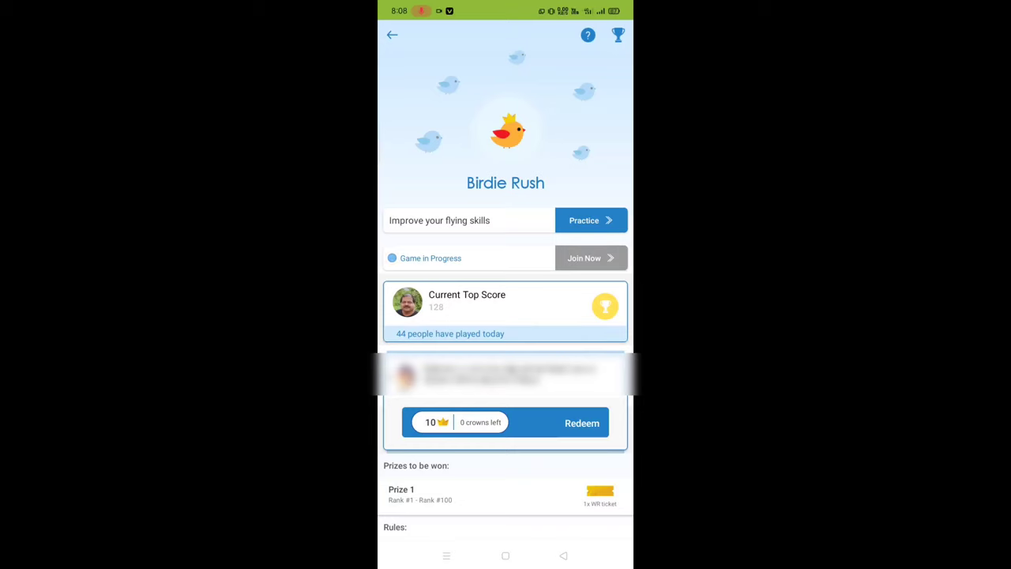
Go back to the Explore home screen and scroll down to the Games Arena card
click(392, 35)
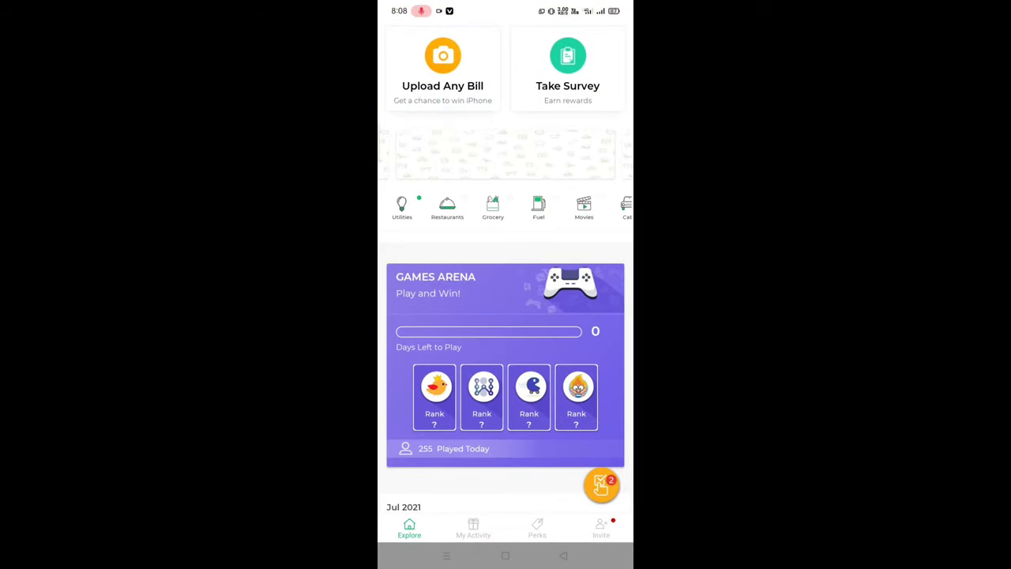
scroll(down, 3)
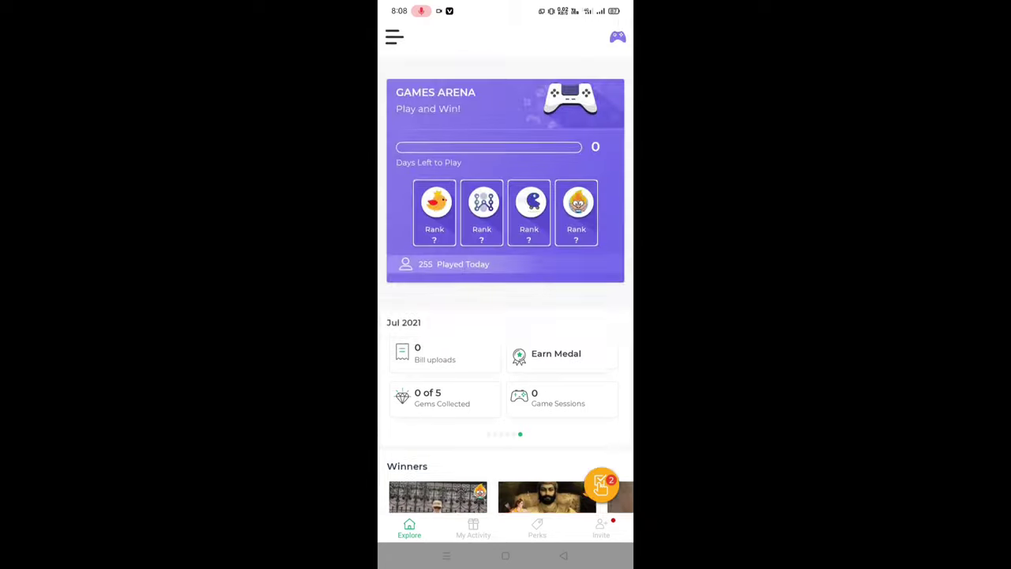
scroll(down, 3)
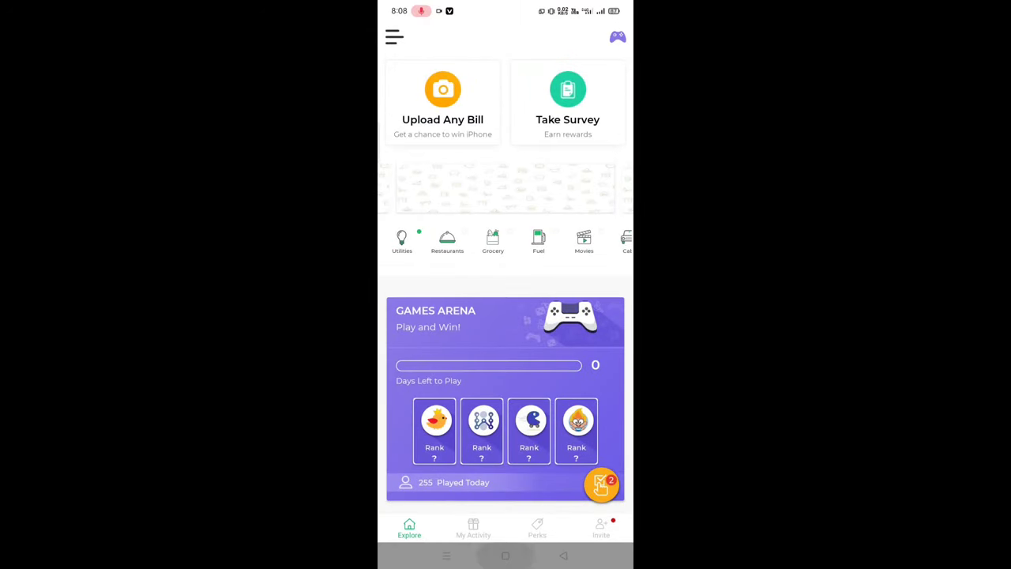